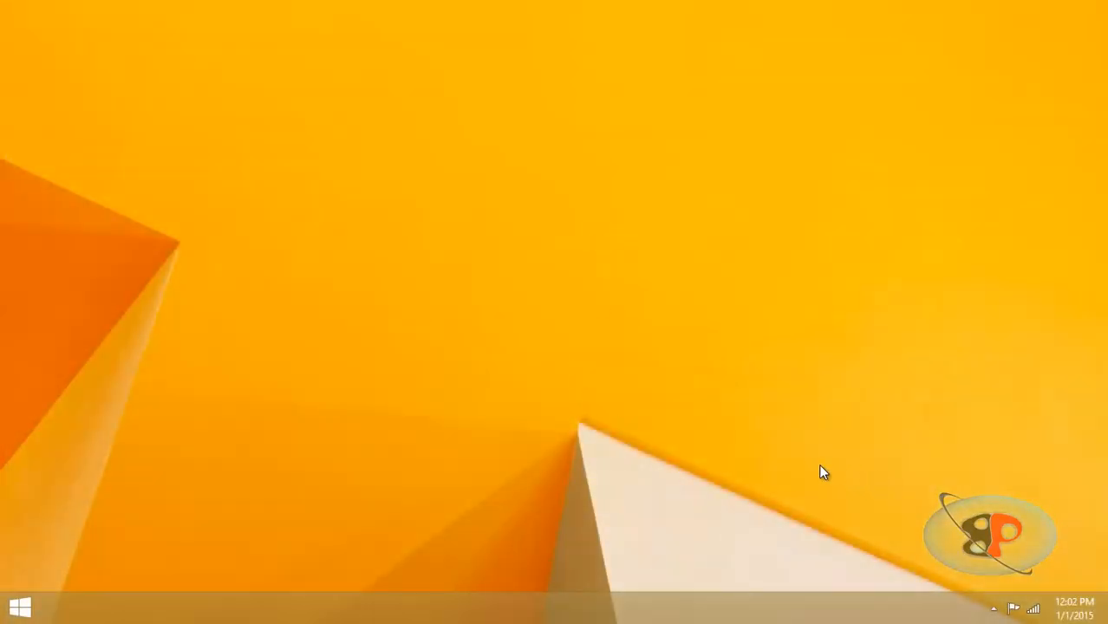
Open Control Panel from the Start screen to reach Programs and Features.
left_click(19, 606)
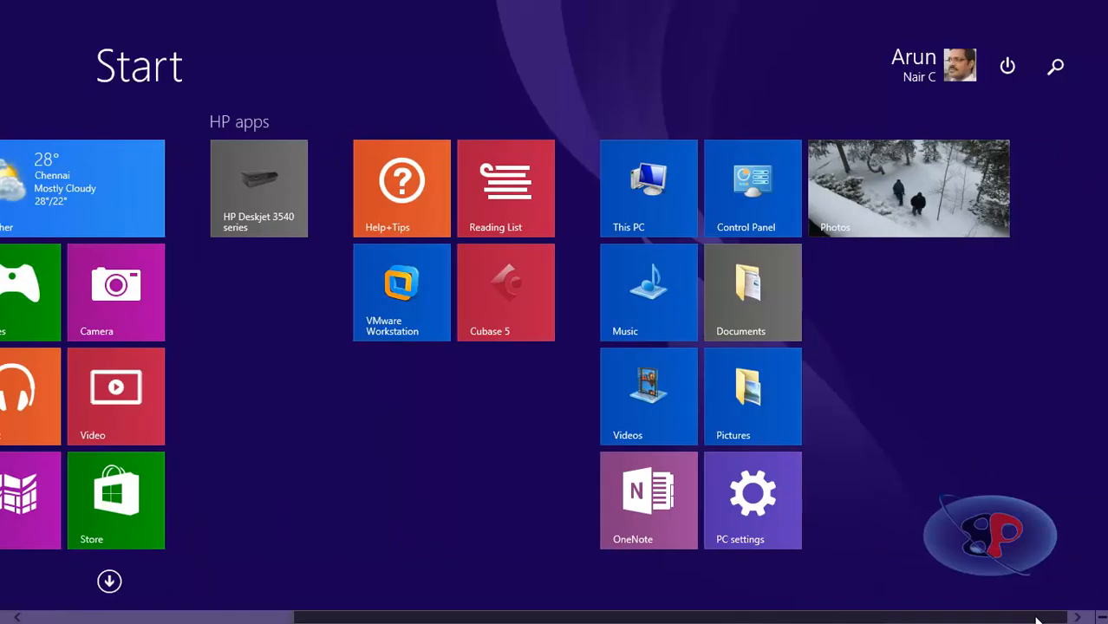
left_click(751, 188)
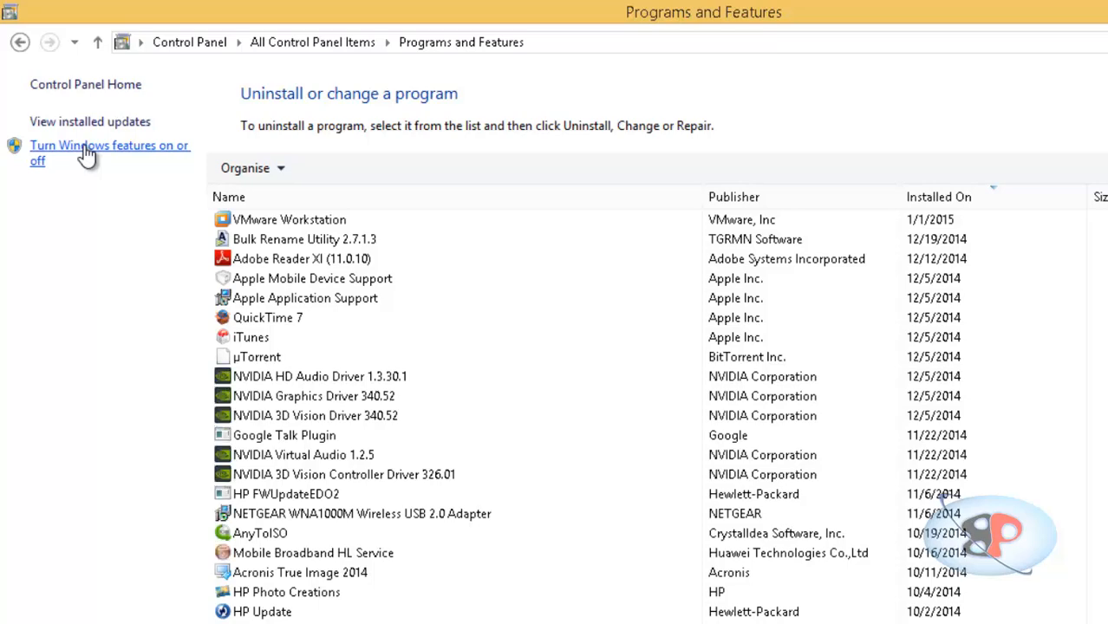
Enable the Hyper-V Windows feature and restart the PC to finish installing it.
left_click(101, 145)
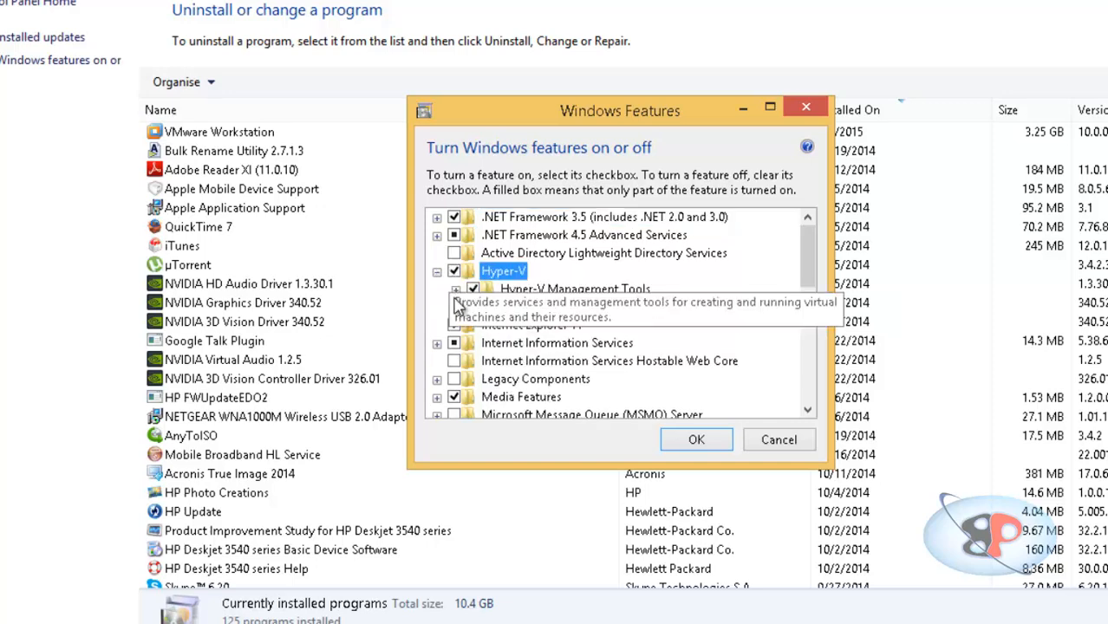
left_click(696, 439)
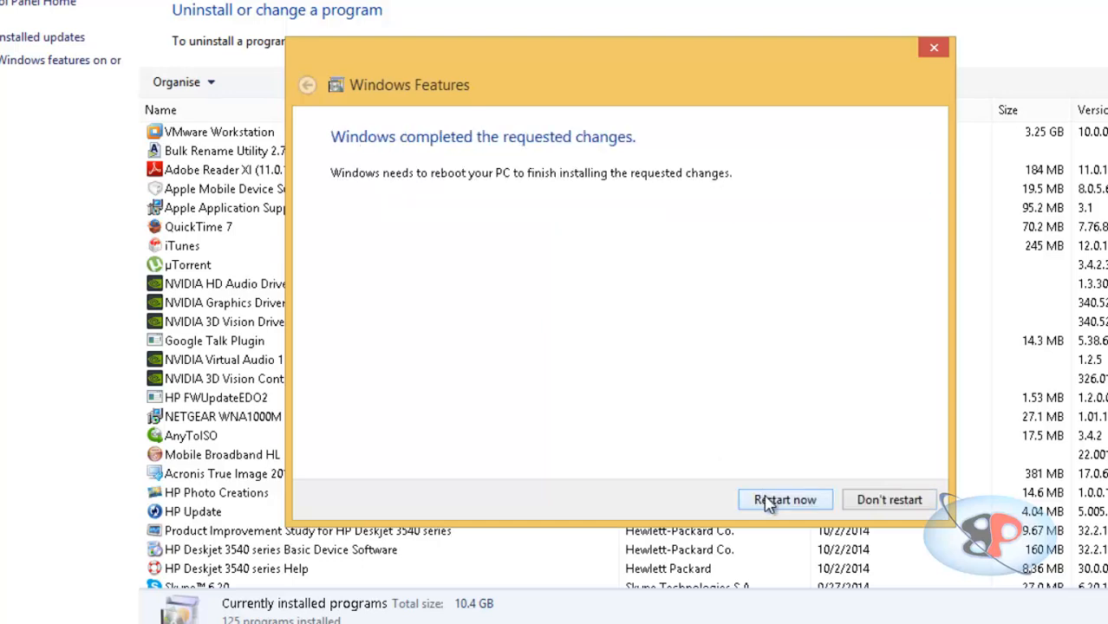
mouse_move(792, 505)
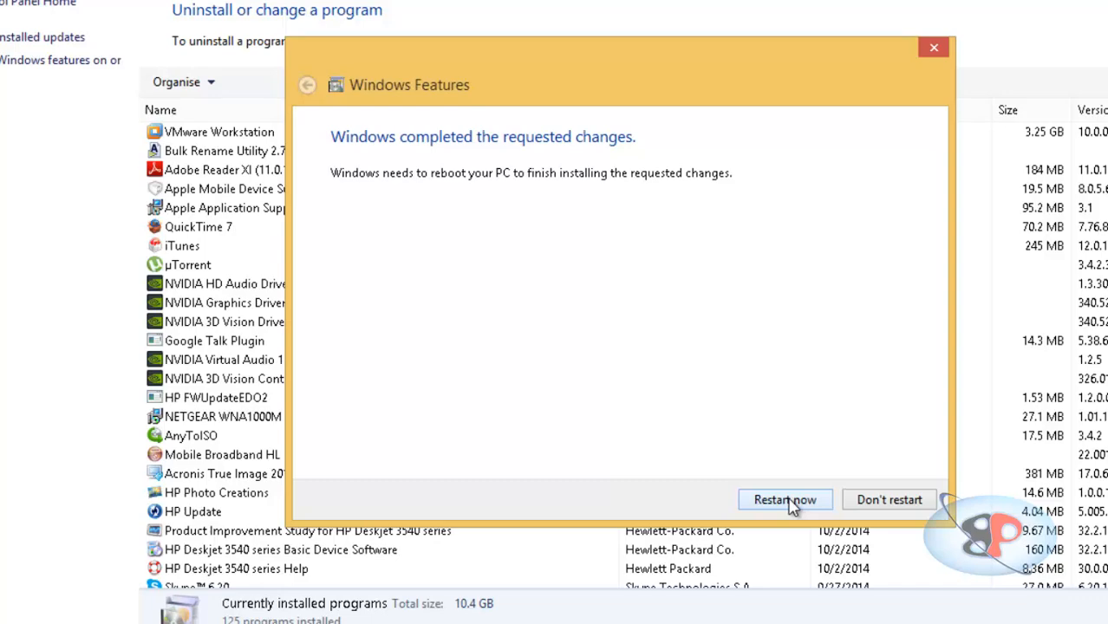
left_click(785, 500)
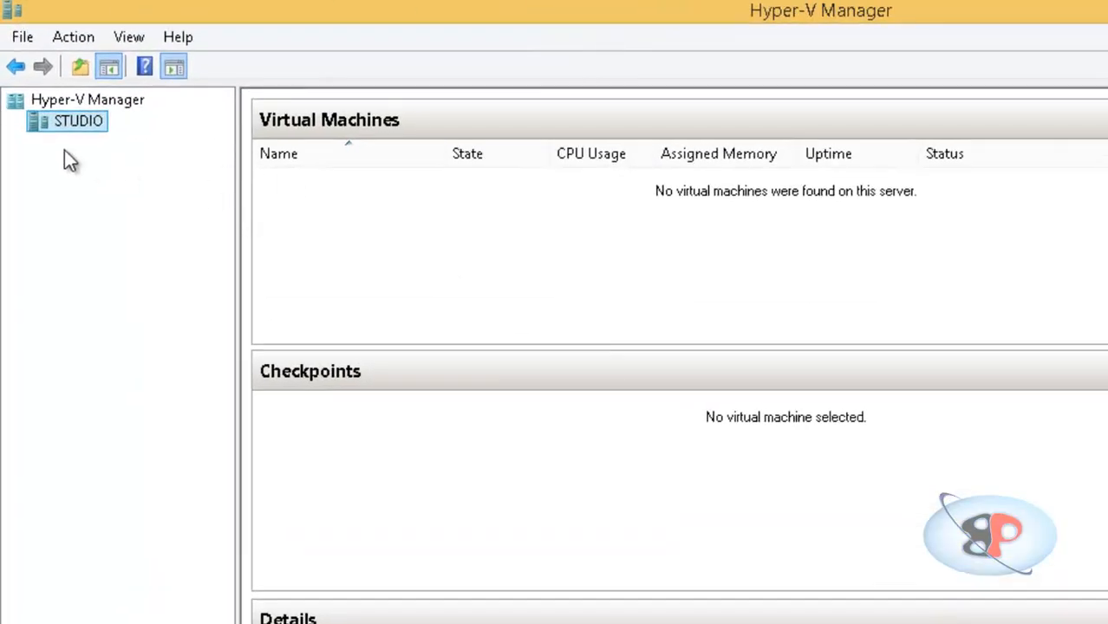
mouse_move(124, 120)
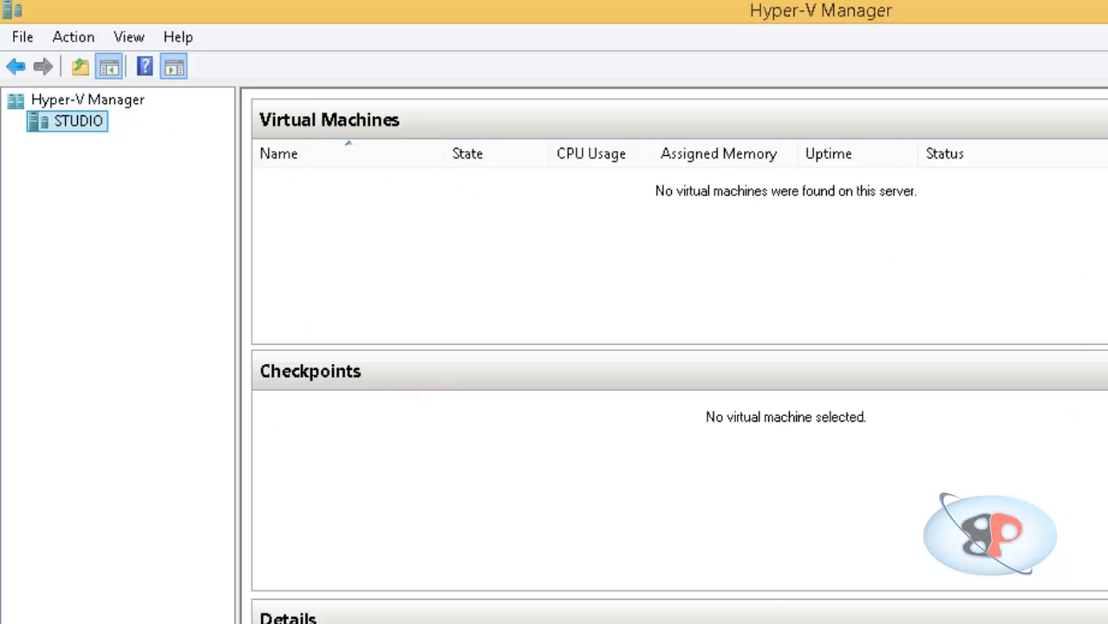
mouse_move(125, 117)
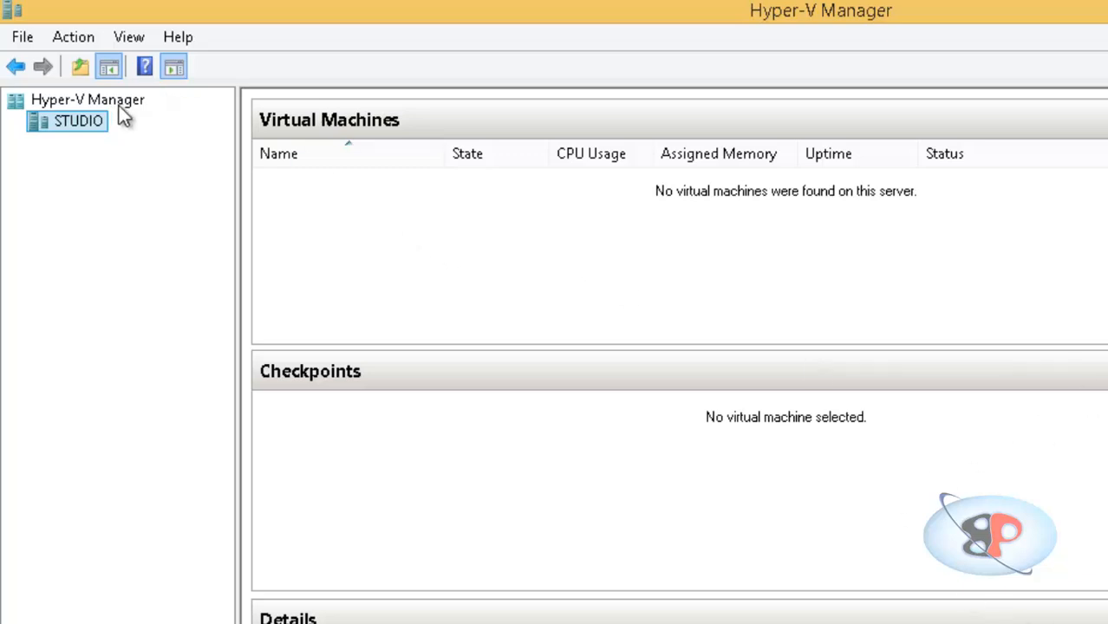
View the Hyper-V Manager introduction, then select host STUDIO with no virtual machines.
left_click(87, 99)
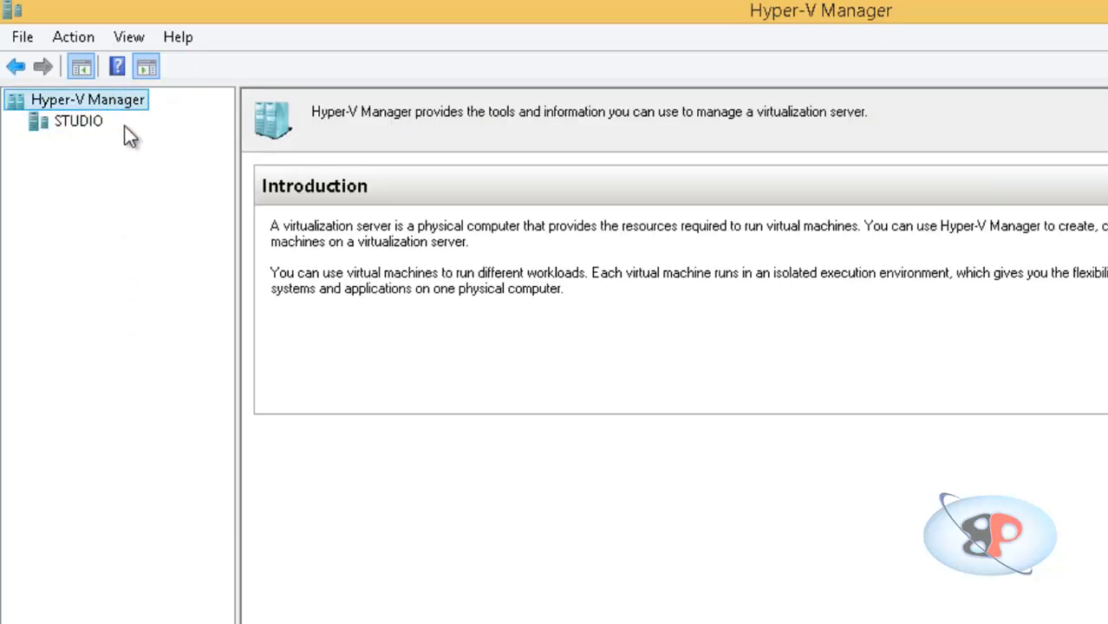
left_click(78, 120)
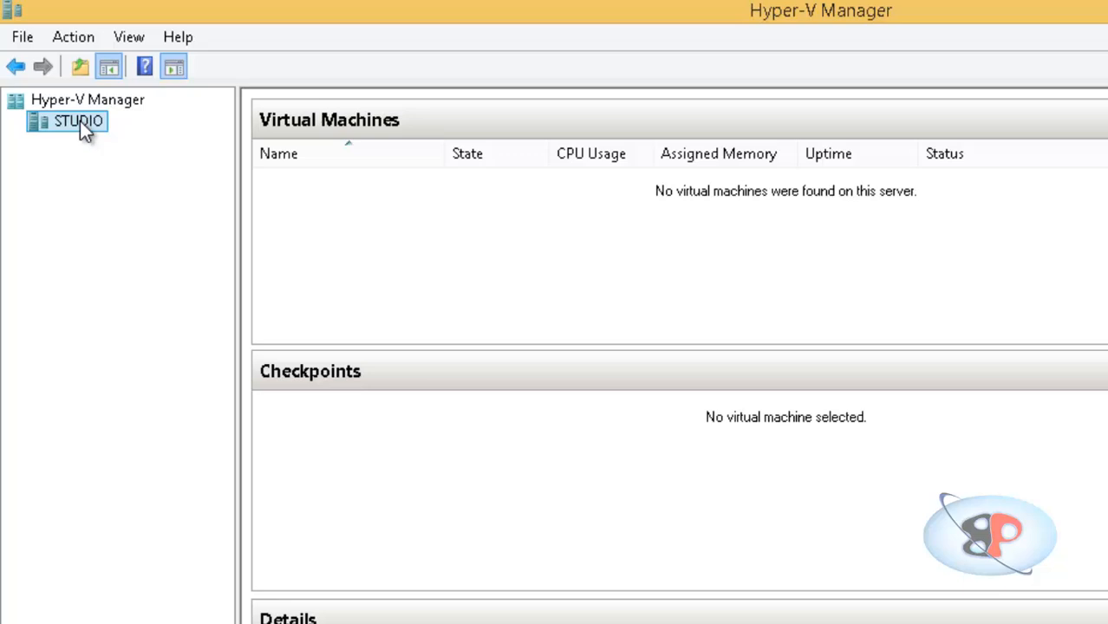
mouse_move(82, 135)
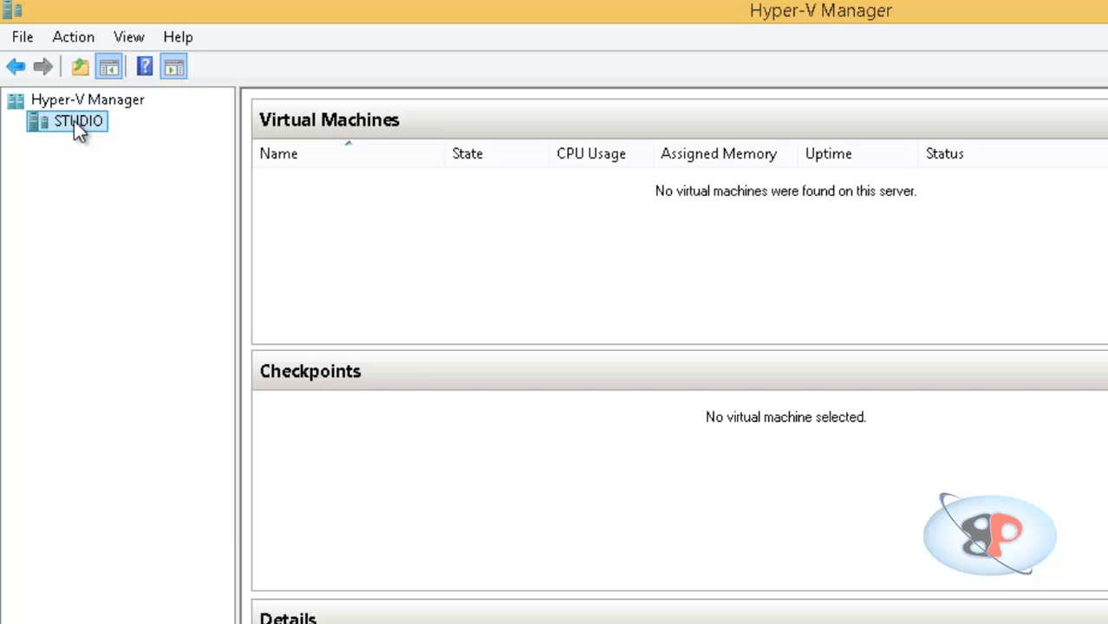
left_click(87, 100)
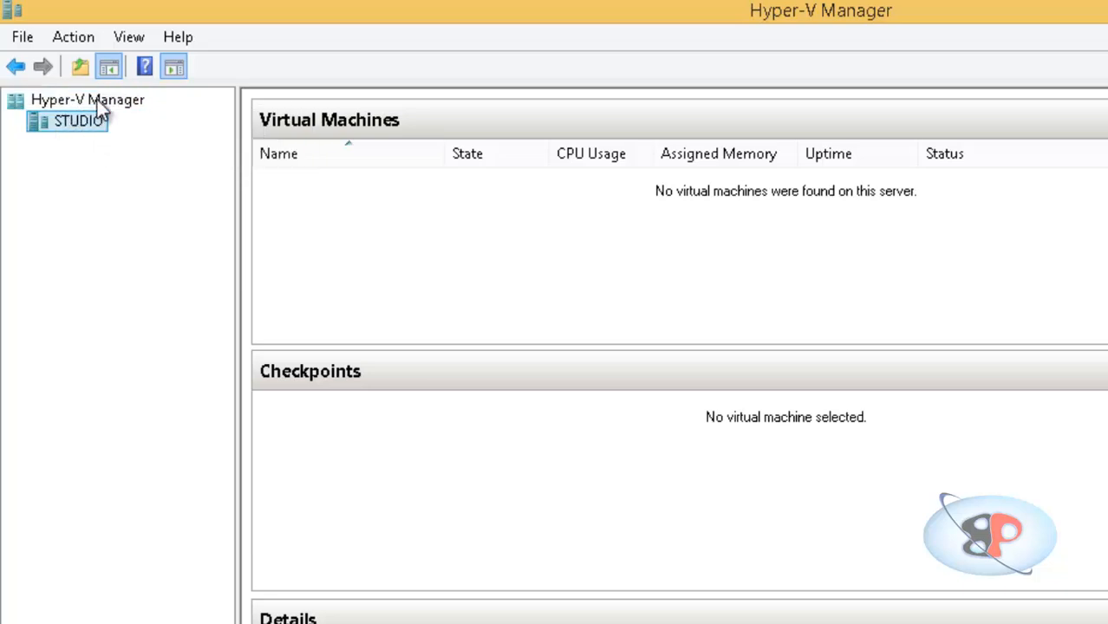
Start a new virtual machine named TEST, opting to store it in a different location.
left_click(74, 36)
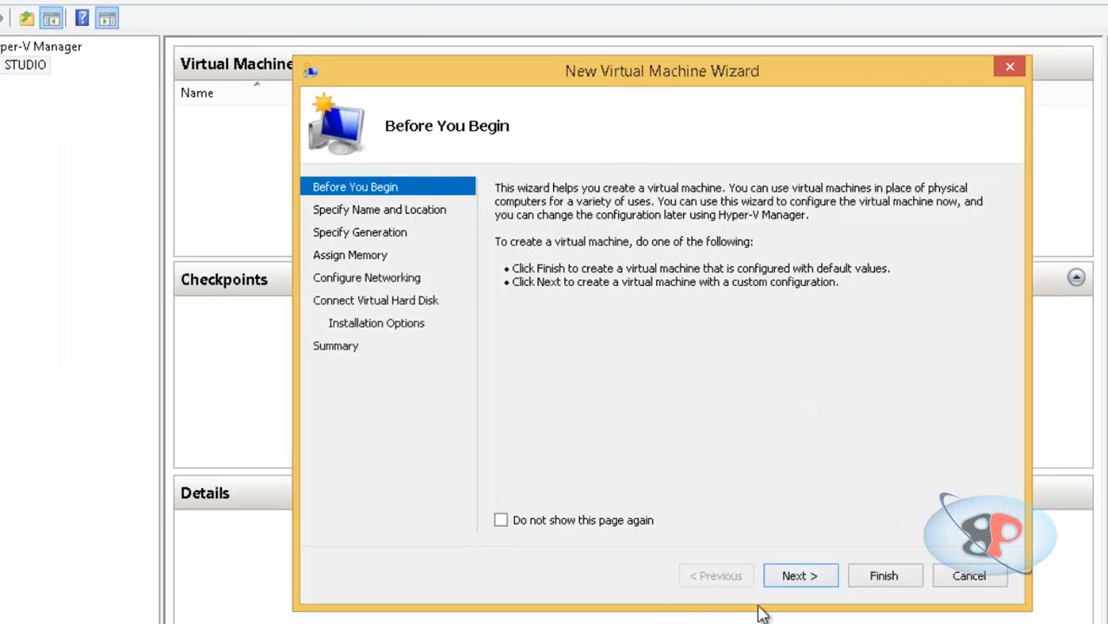
left_click(799, 576)
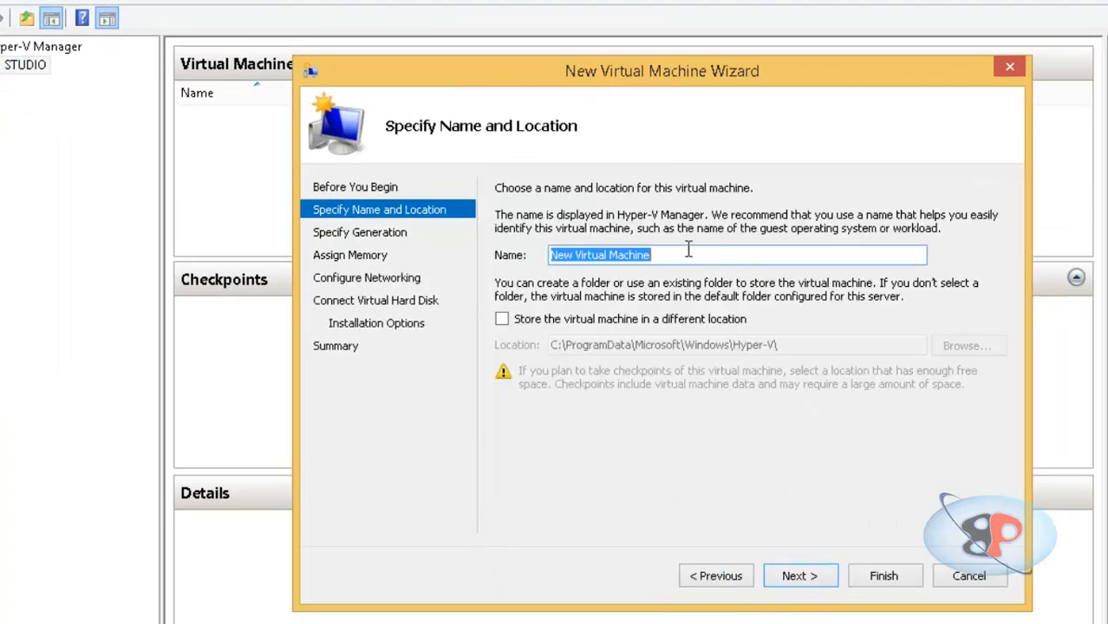
type("TEST")
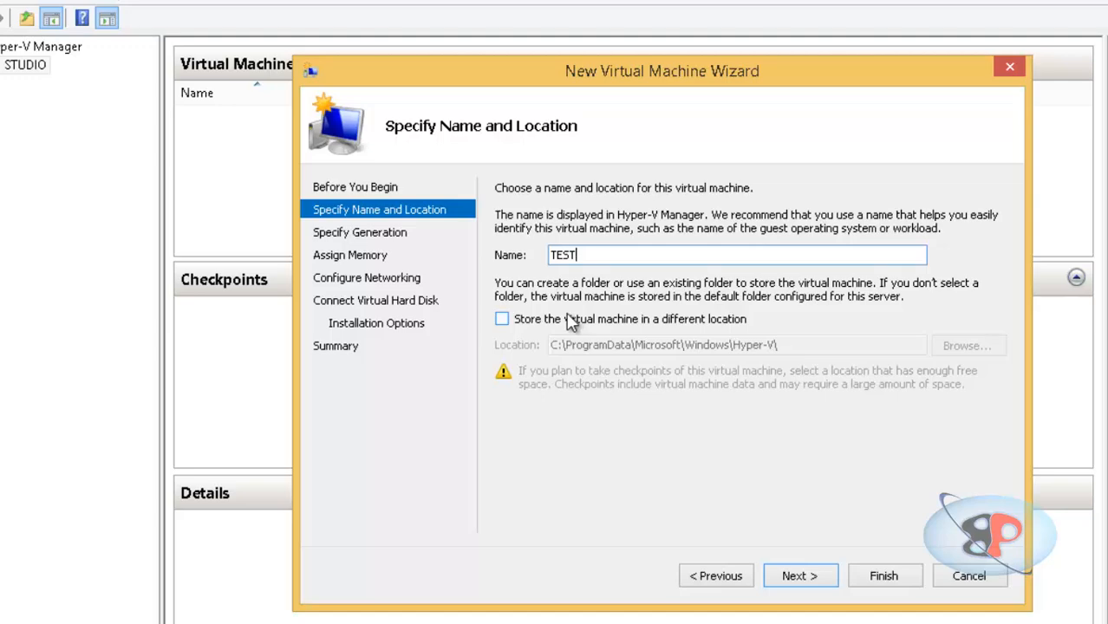
left_click(501, 319)
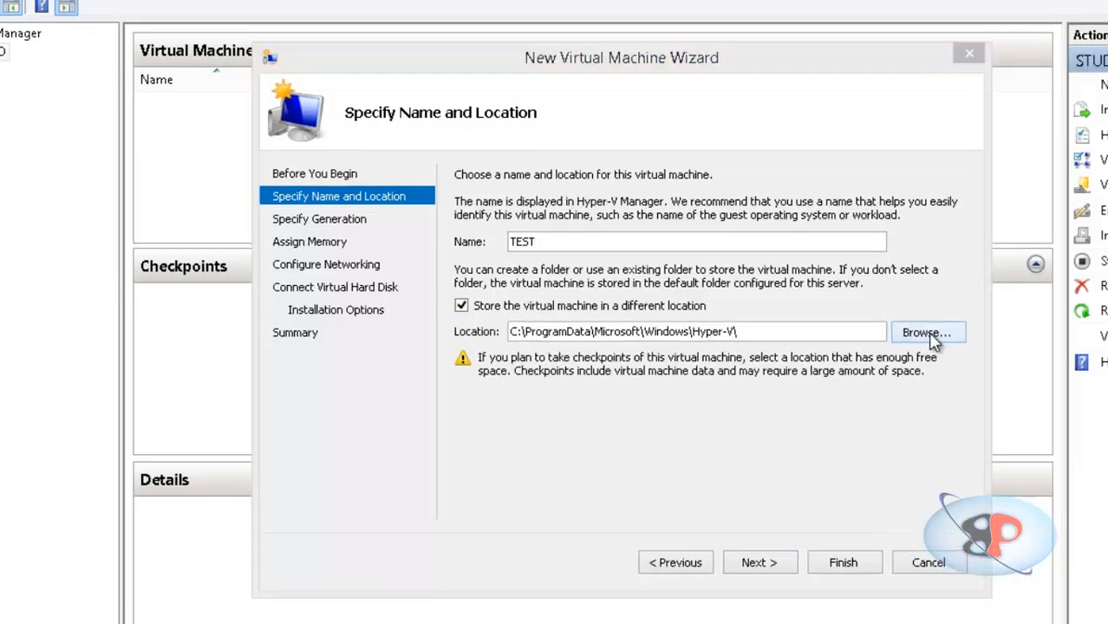
Create a new test folder under D:\VMs and select it as the storage location.
left_click(927, 332)
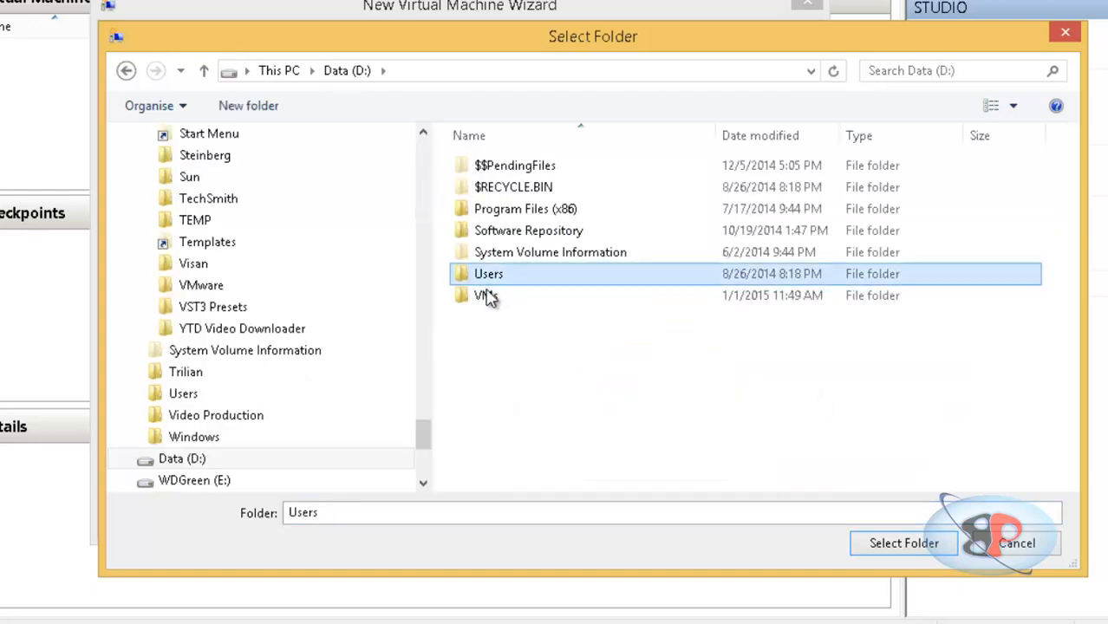
double_click(485, 295)
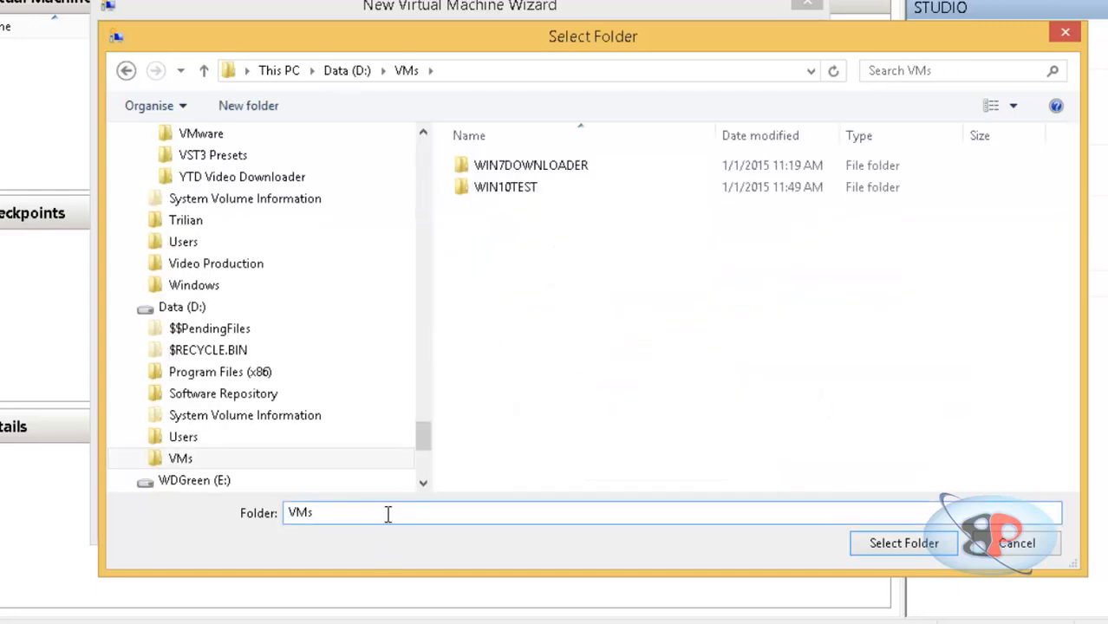
left_click(904, 543)
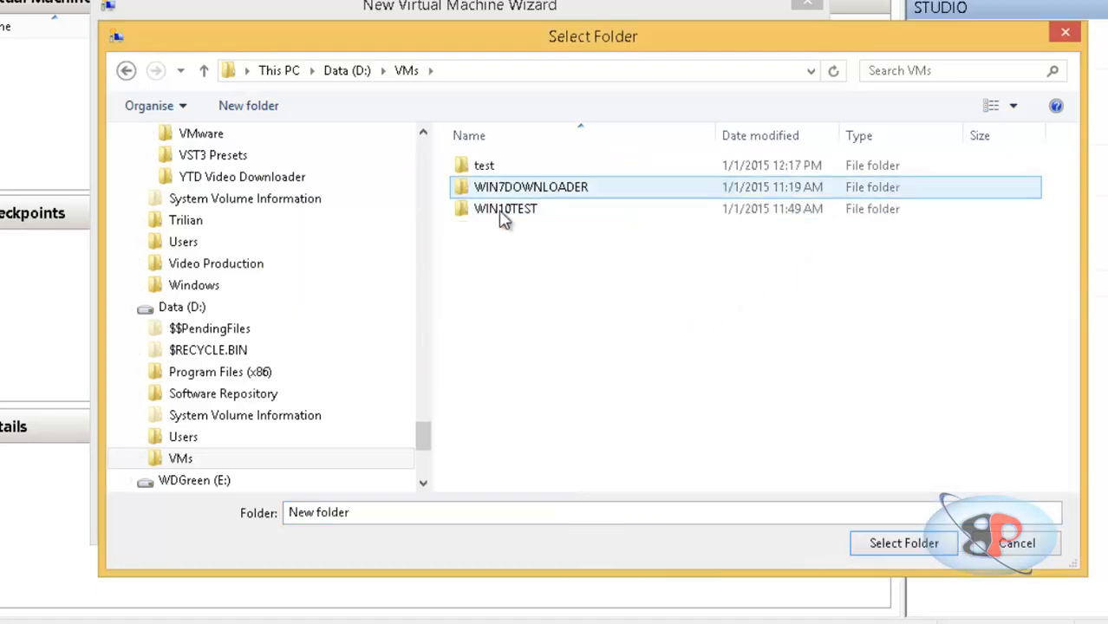
left_click(904, 543)
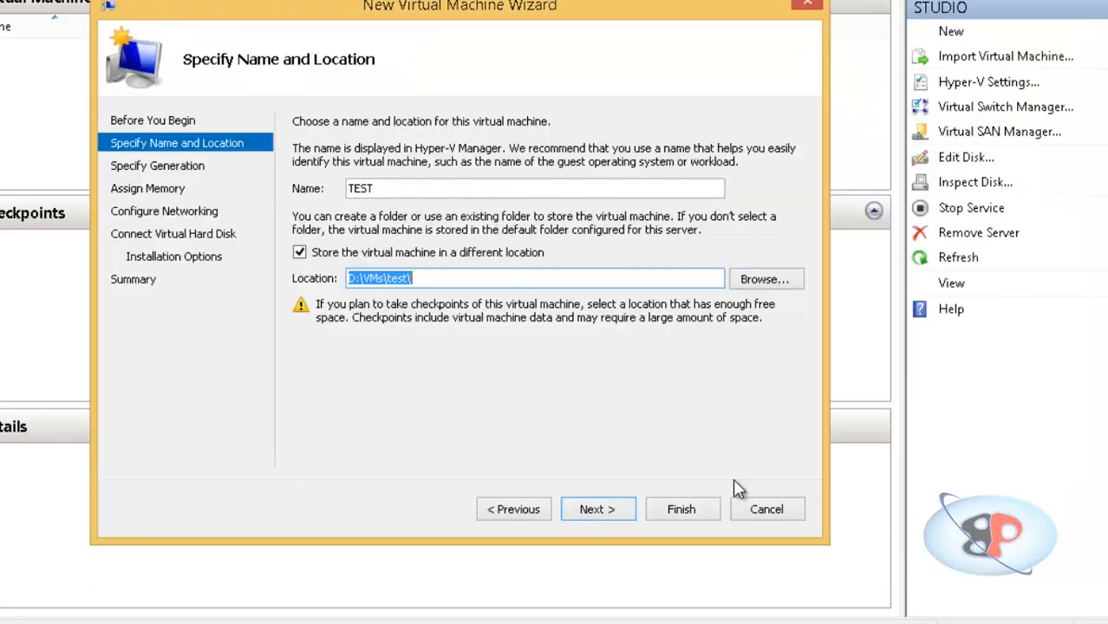
Advance the wizard to the Specify Generation page with Generation 1 selected.
left_click(597, 509)
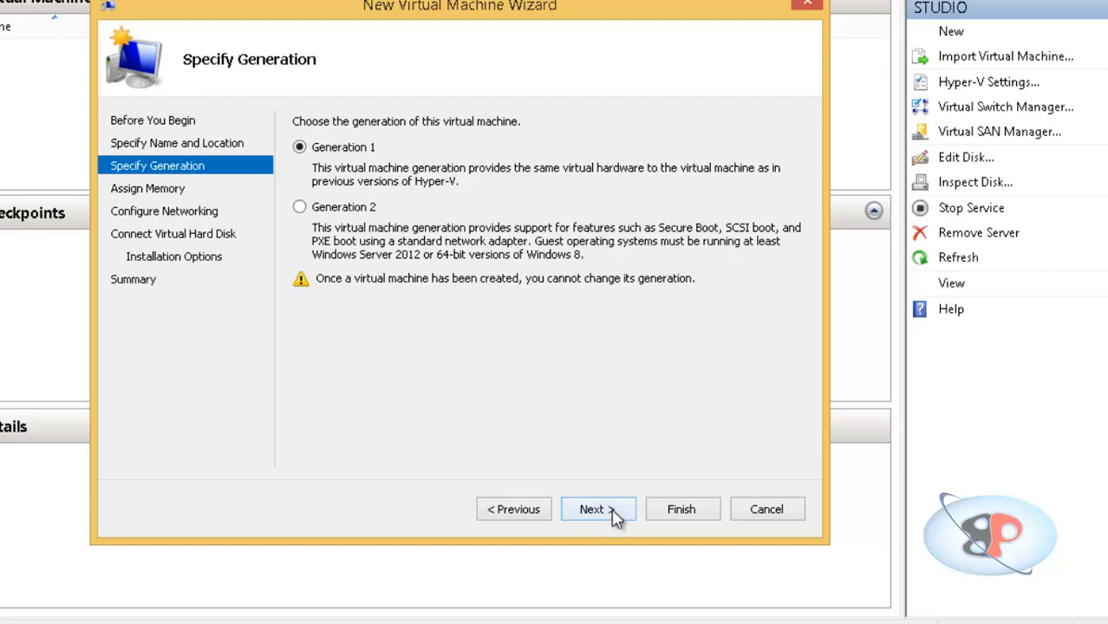
mouse_move(902, 330)
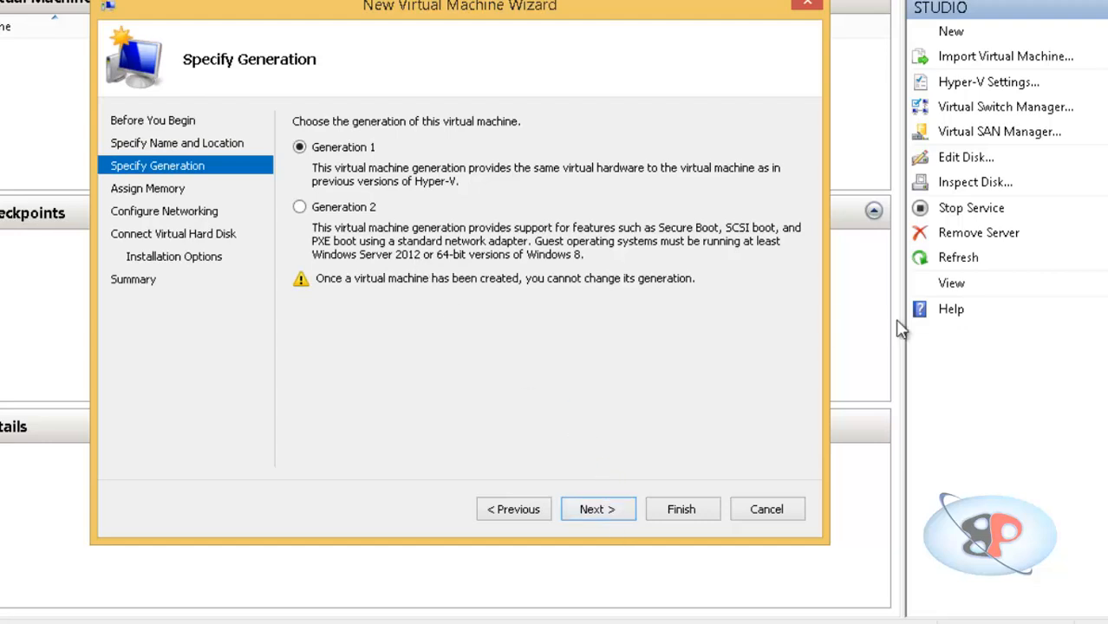
mouse_move(718, 232)
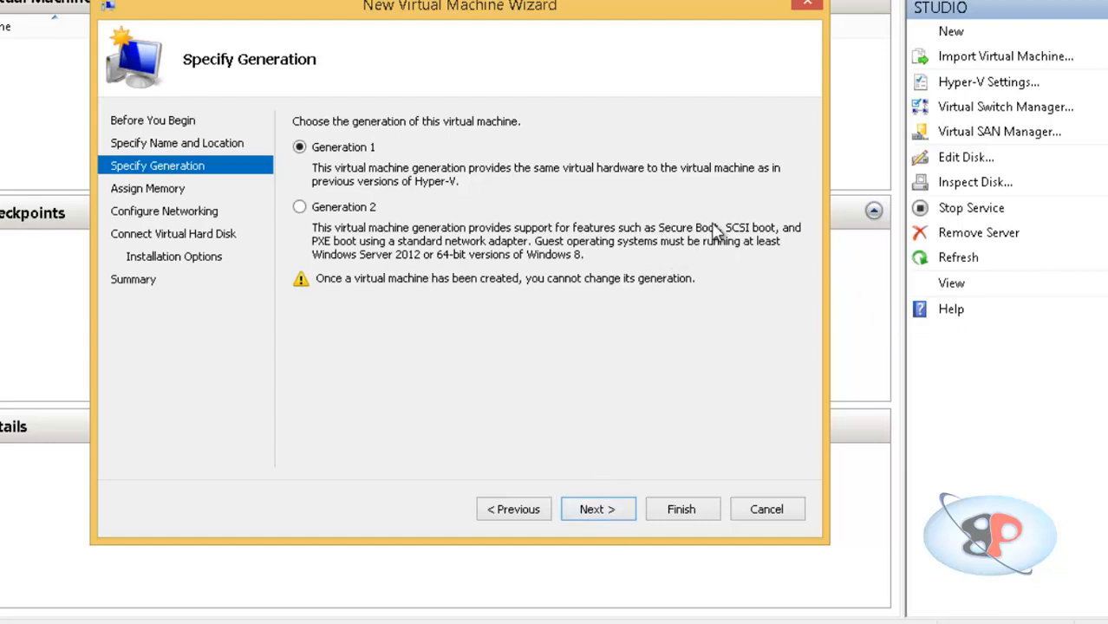
mouse_move(464, 265)
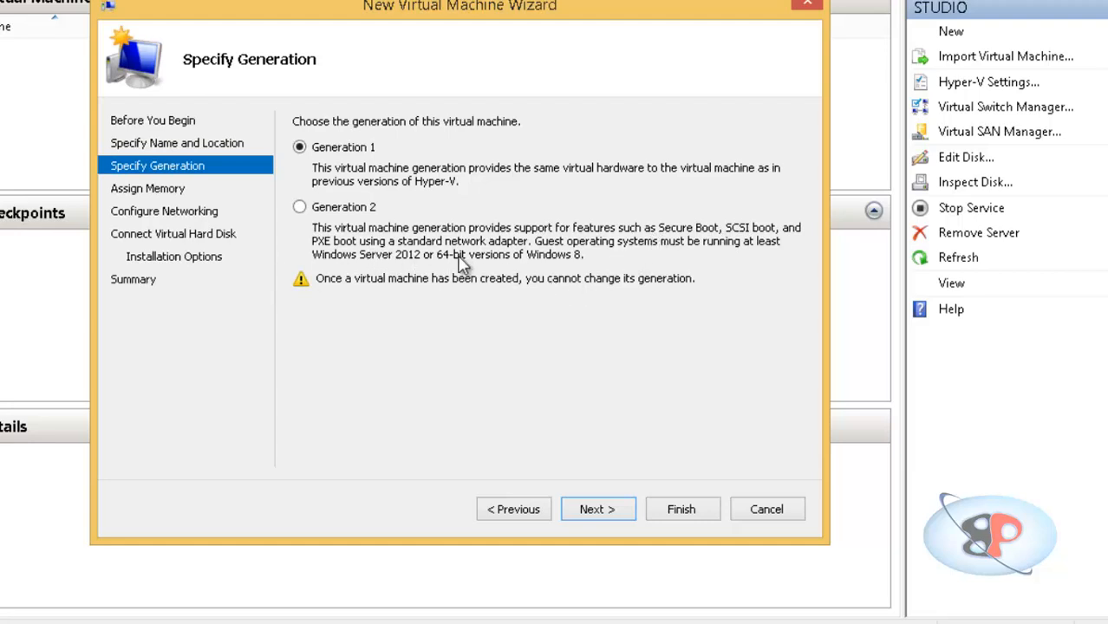
mouse_move(690, 558)
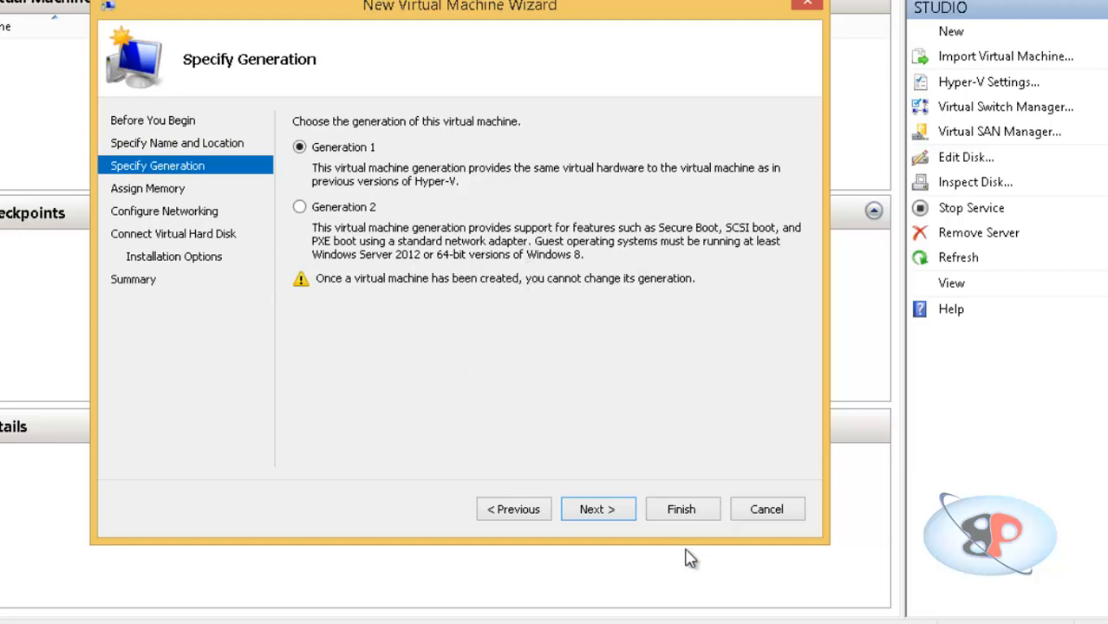
mouse_move(588, 551)
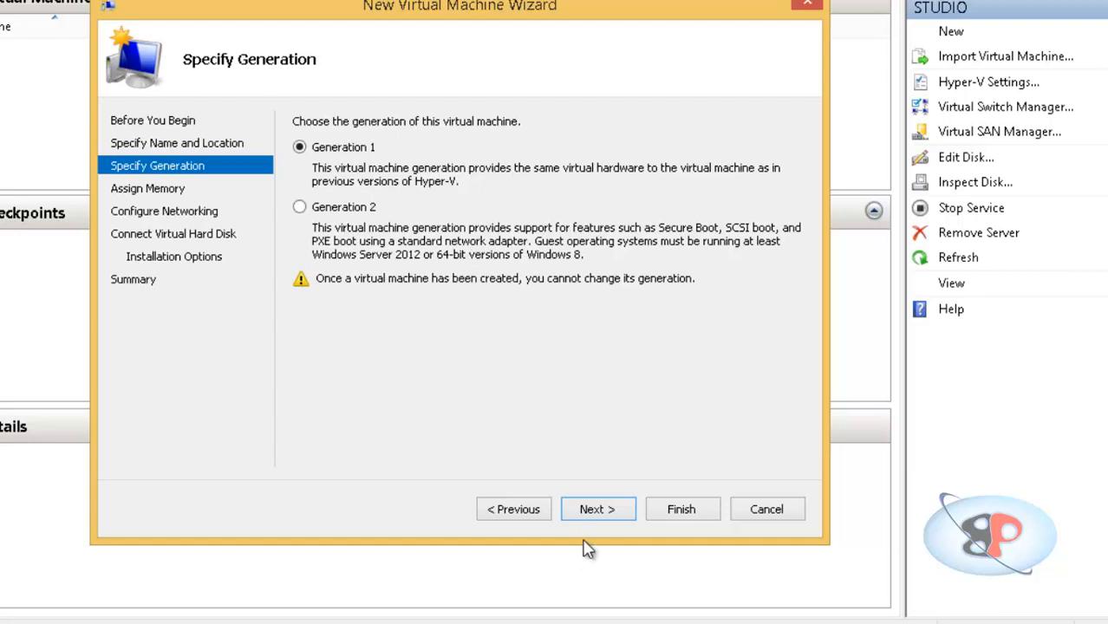
mouse_move(597, 509)
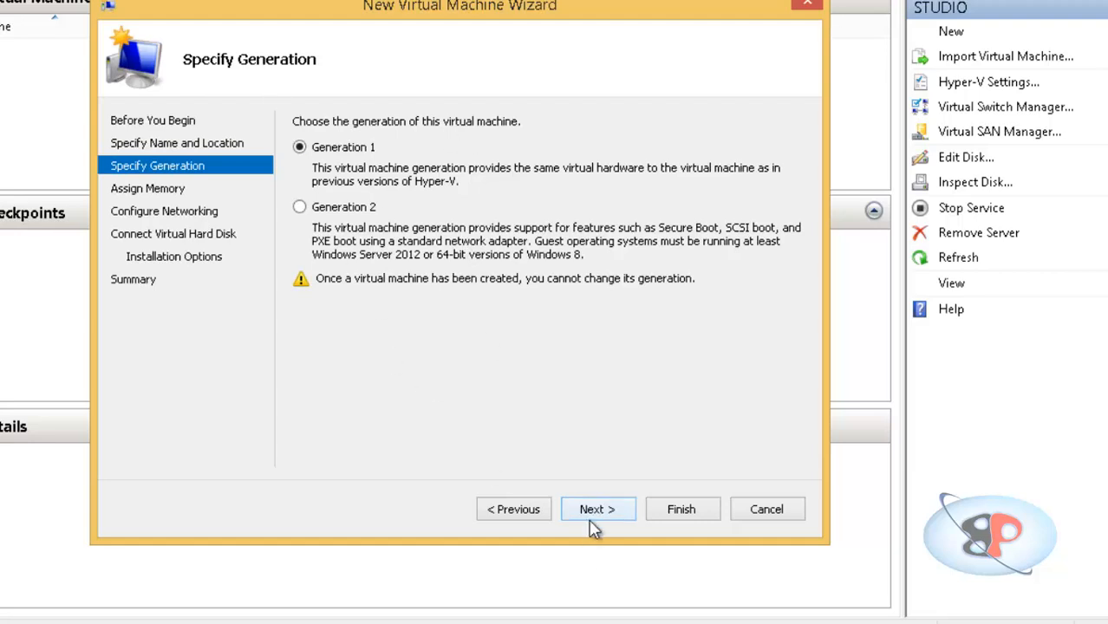
Keep Generation 1, enter 2024 MB startup memory, and toggle Dynamic Memory.
left_click(598, 509)
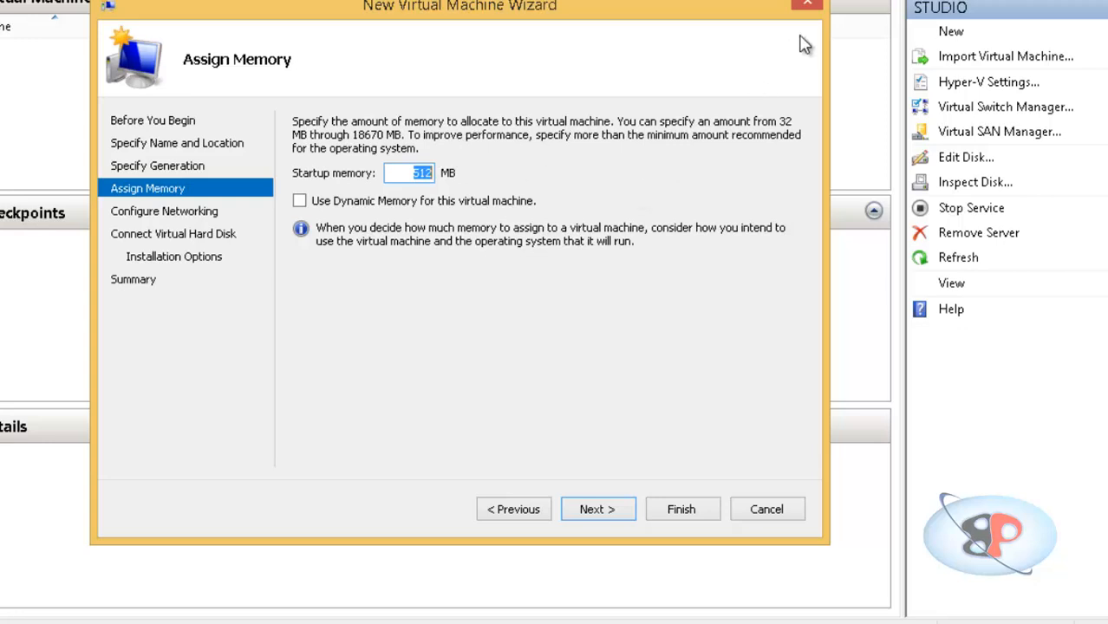
type("2024")
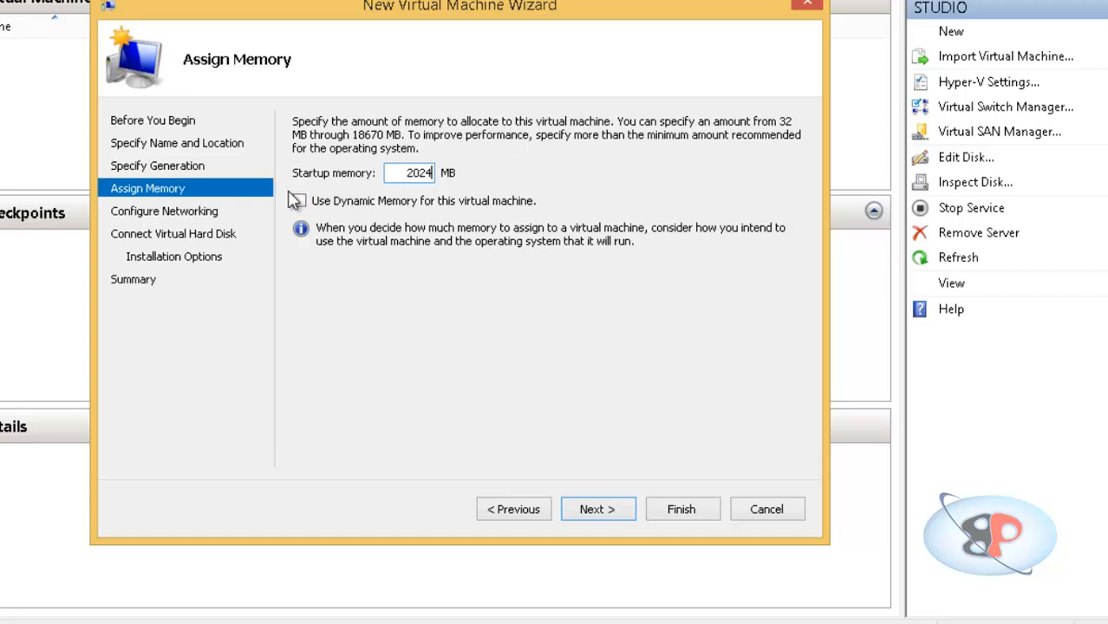
left_click(598, 509)
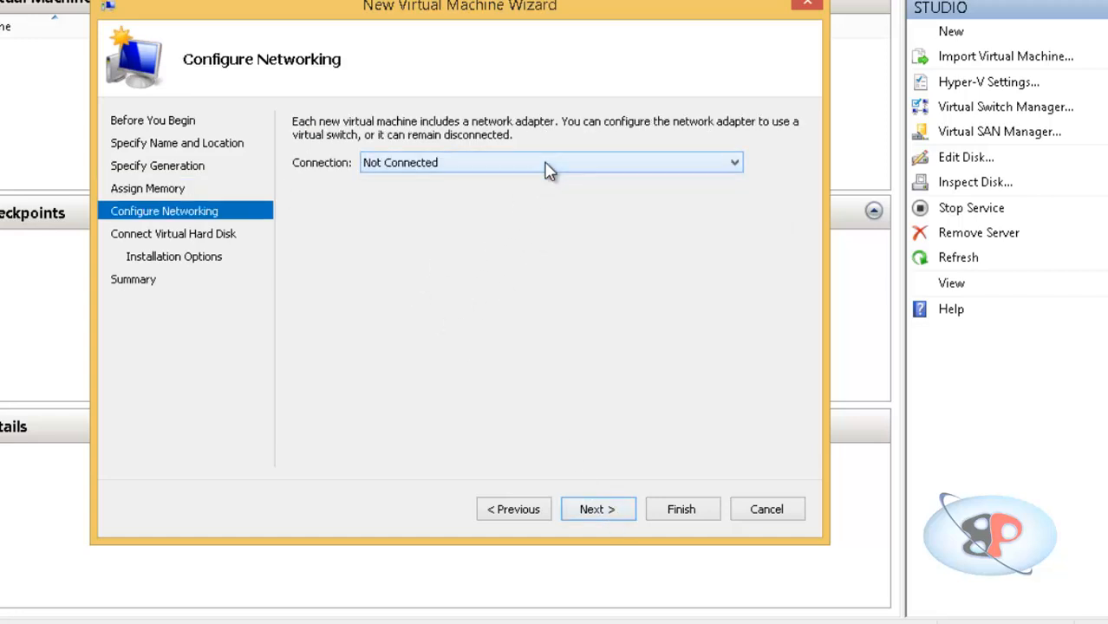
mouse_move(607, 529)
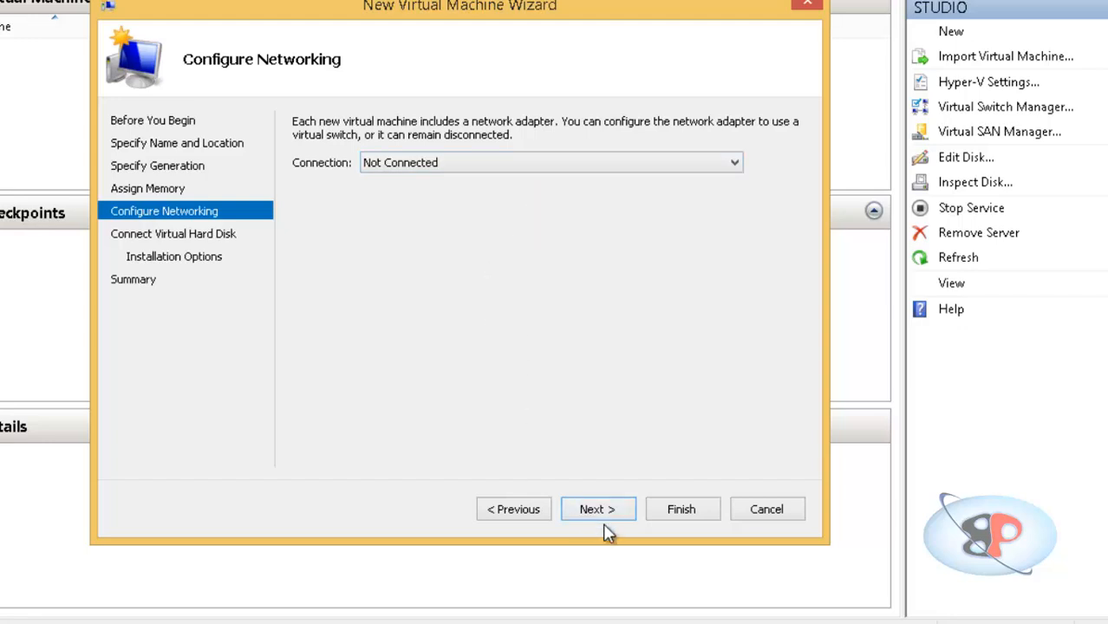
Leave networking Not Connected and size the TEST.vhdx virtual hard disk at 20 GB.
left_click(597, 509)
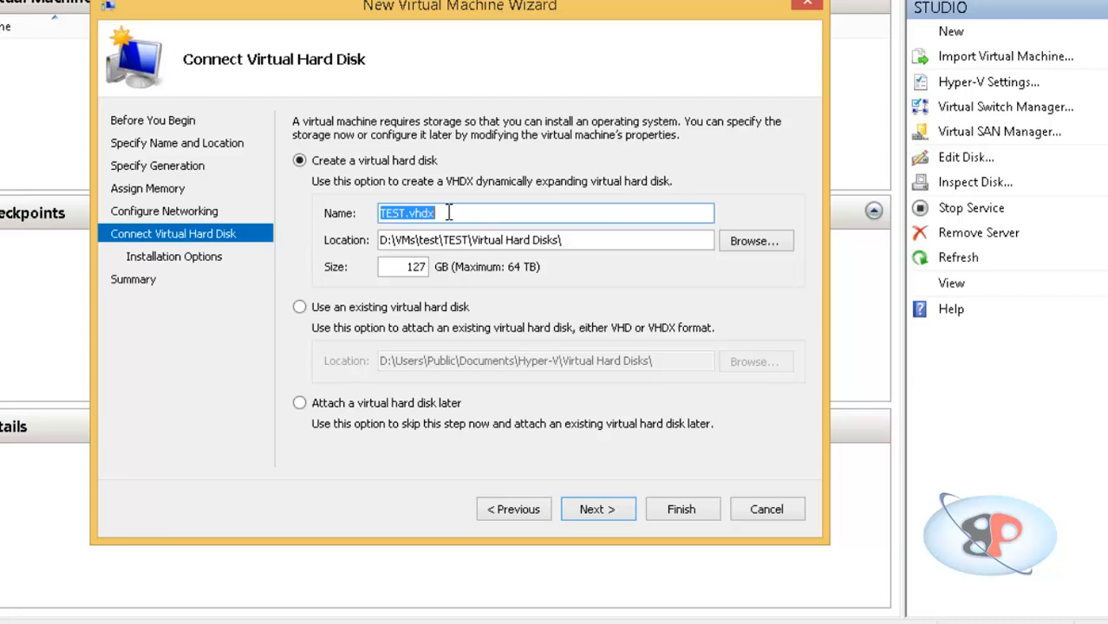
left_click(545, 240)
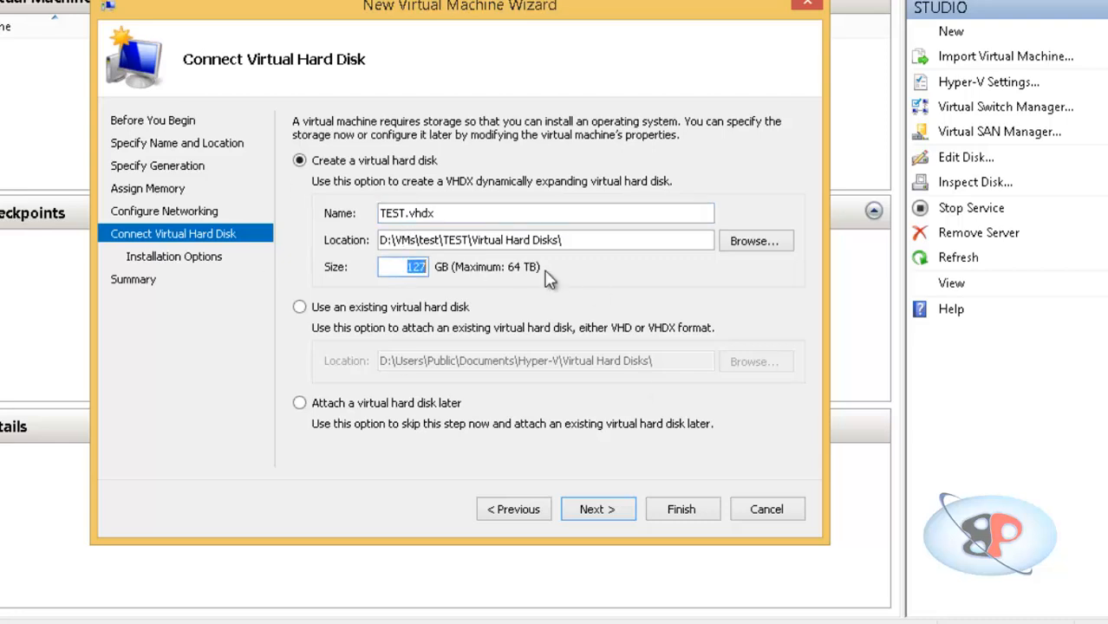
mouse_move(458, 337)
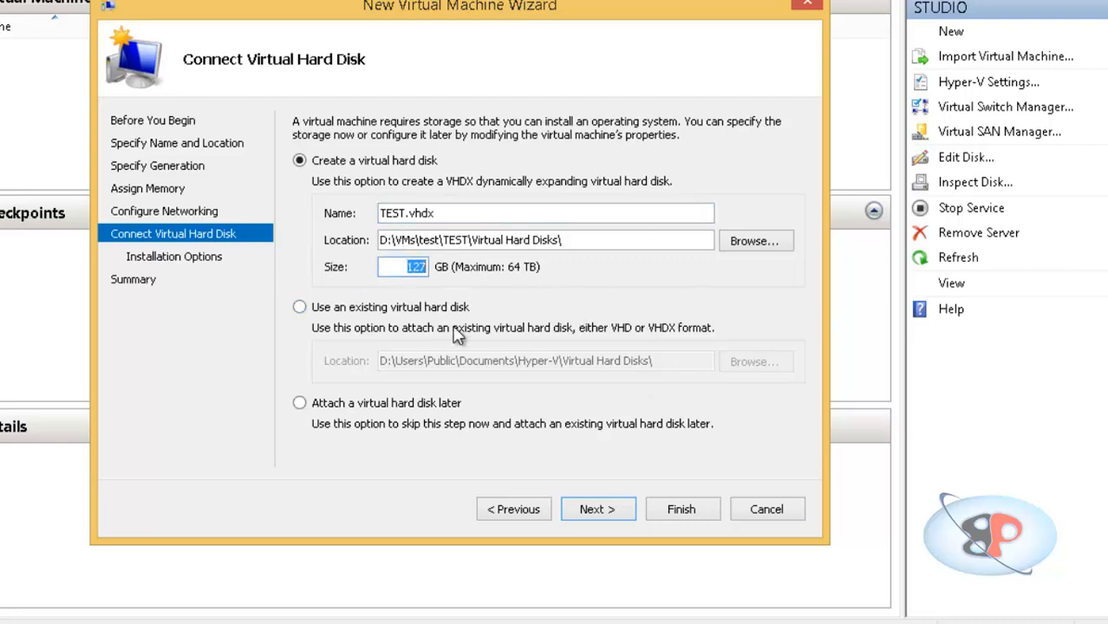
type("20")
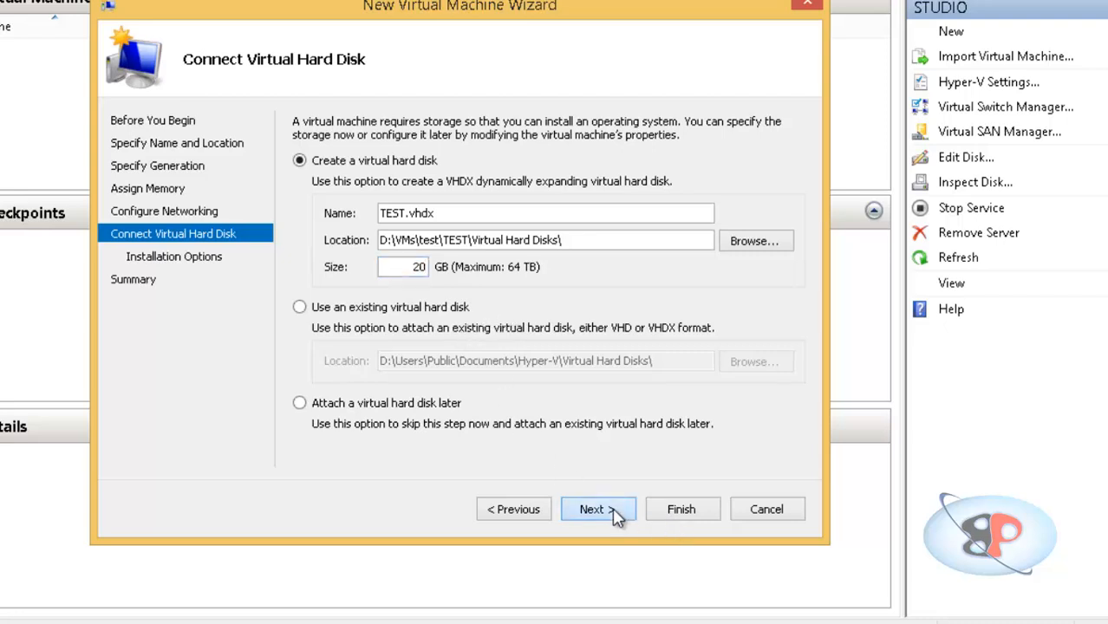
Choose 'Install an operating system later' and continue to the Summary page.
left_click(598, 509)
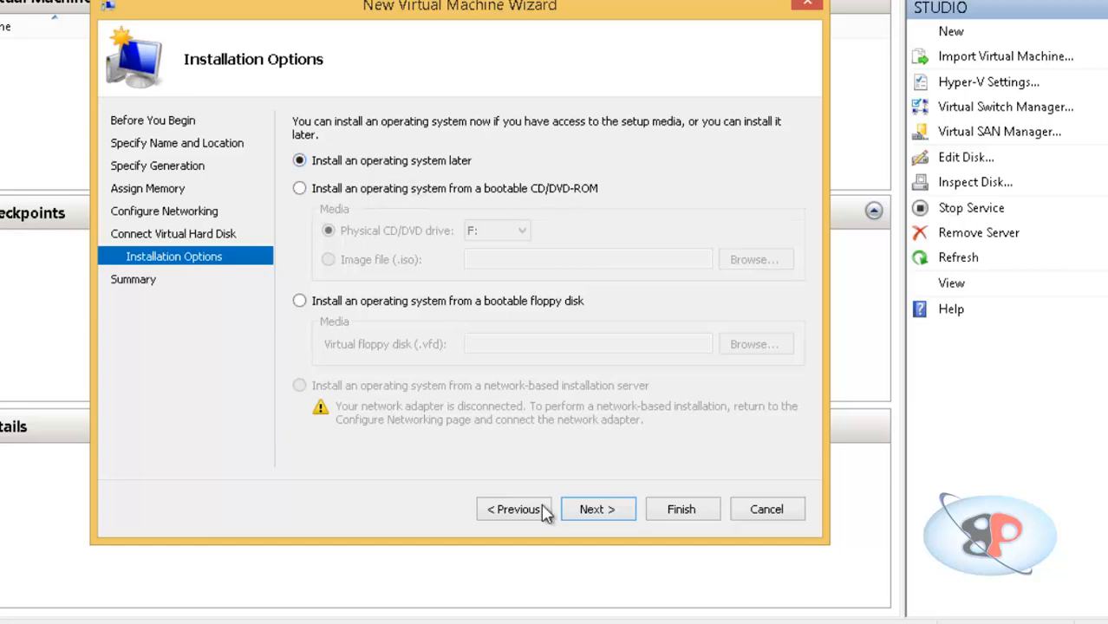
mouse_move(419, 206)
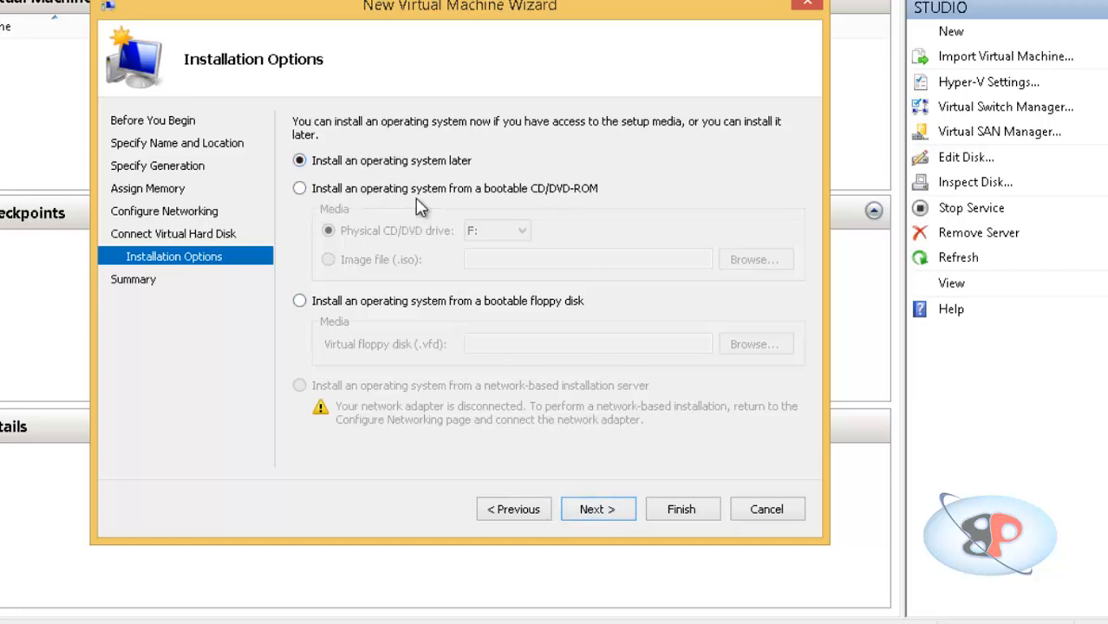
left_click(299, 188)
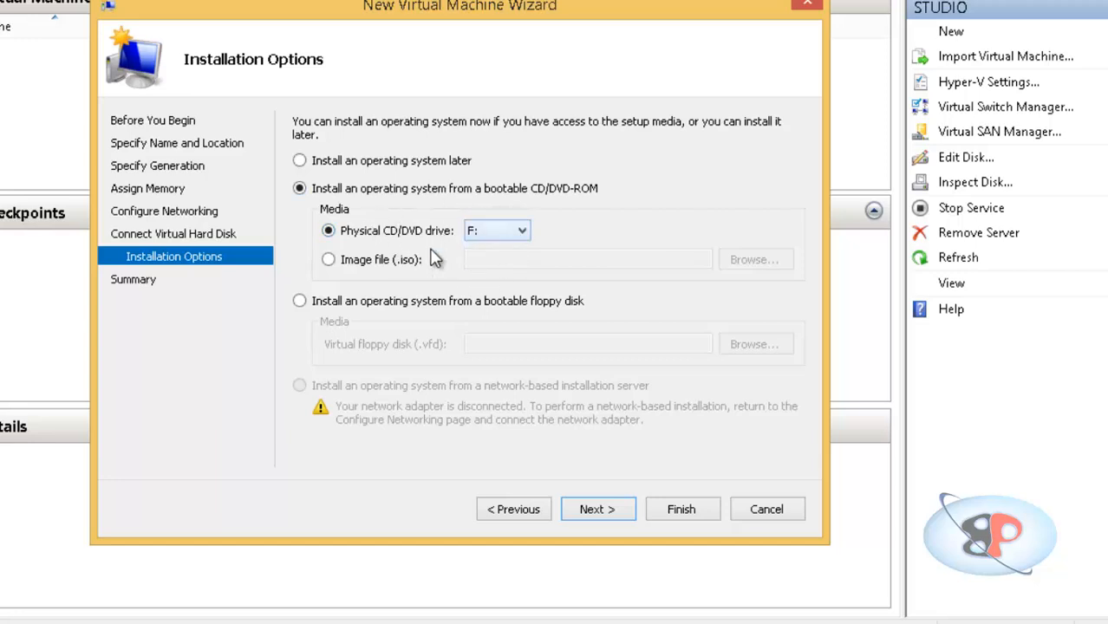
mouse_move(357, 265)
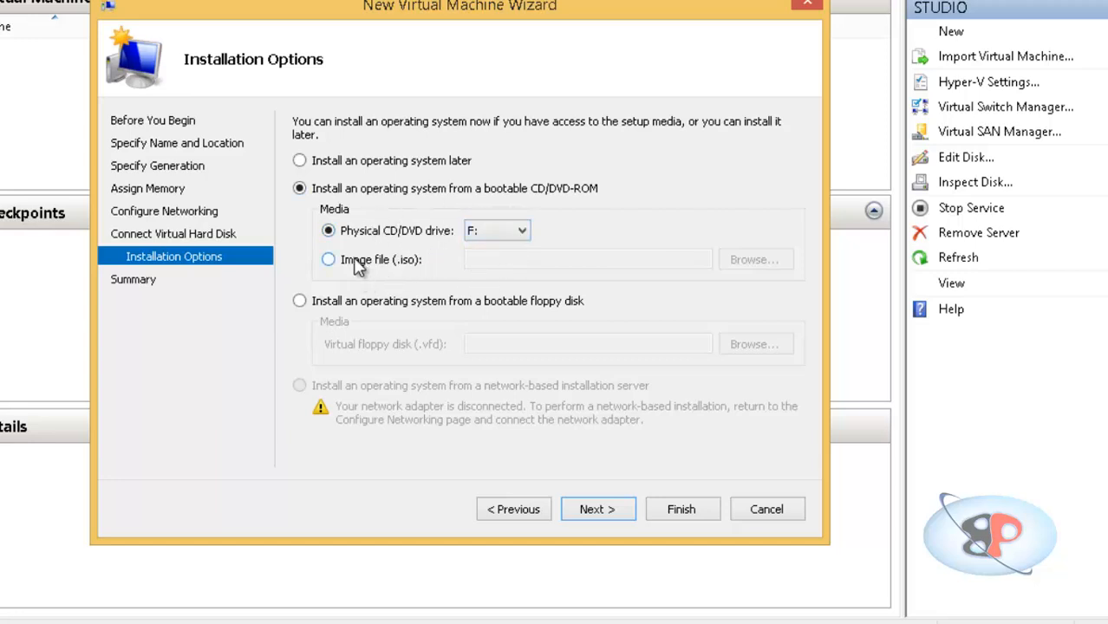
left_click(329, 259)
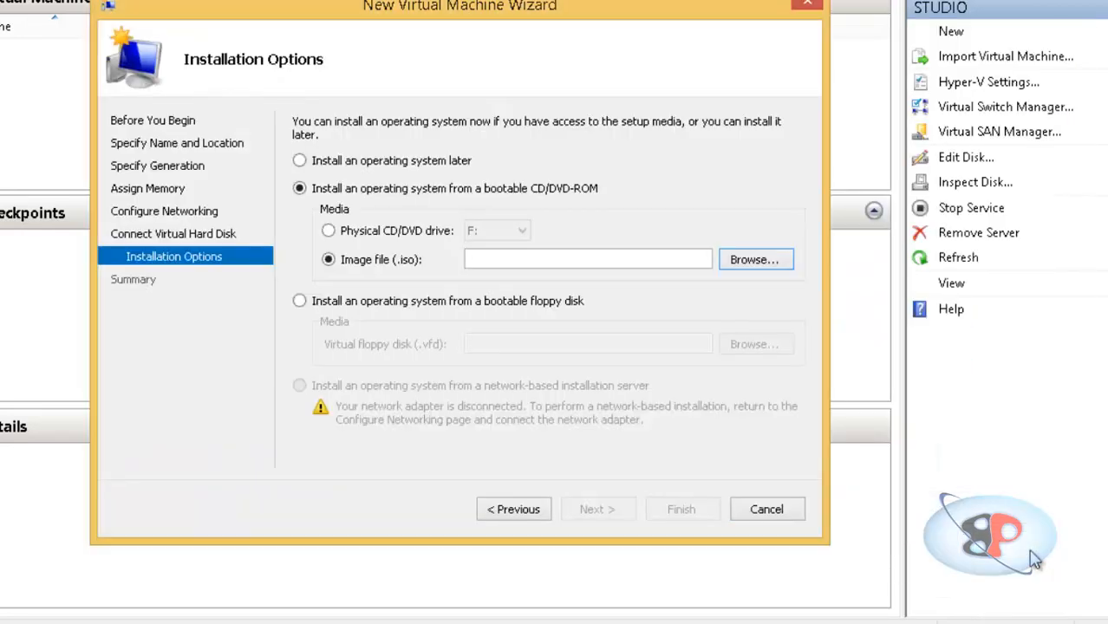
mouse_move(338, 155)
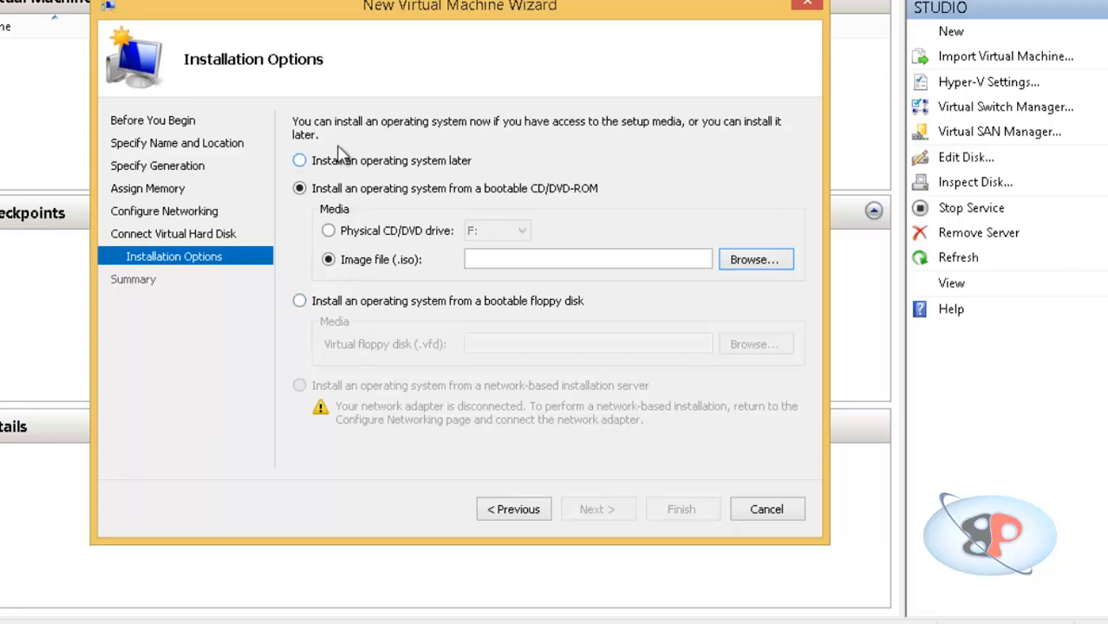
left_click(299, 161)
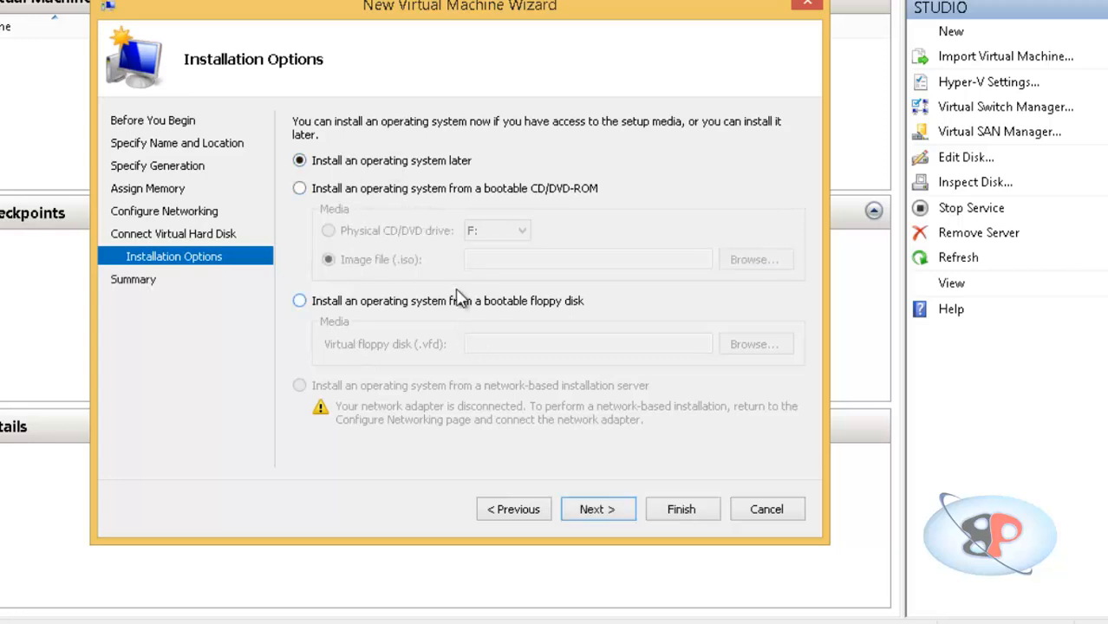
left_click(598, 509)
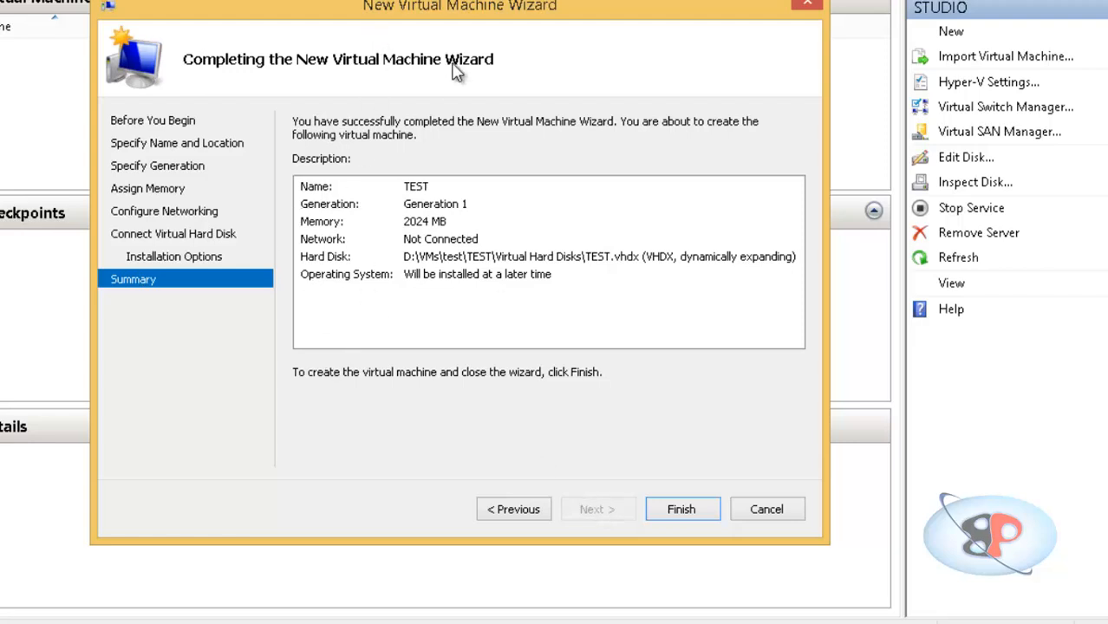
Finish the wizard so the TEST virtual machine appears Off under STUDIO.
left_click(681, 509)
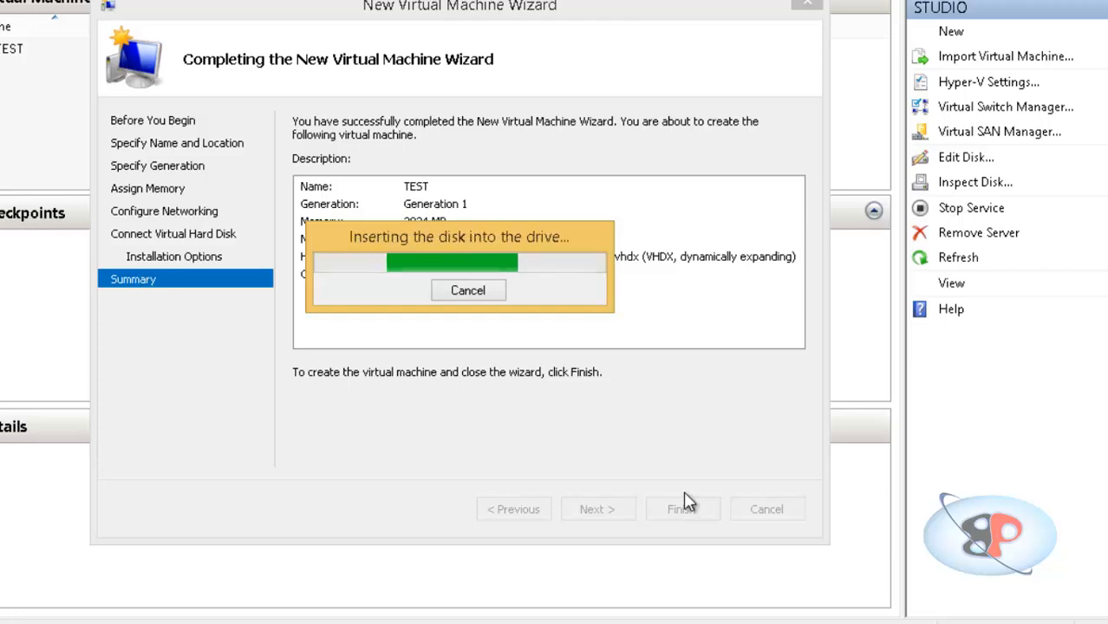
left_click(681, 509)
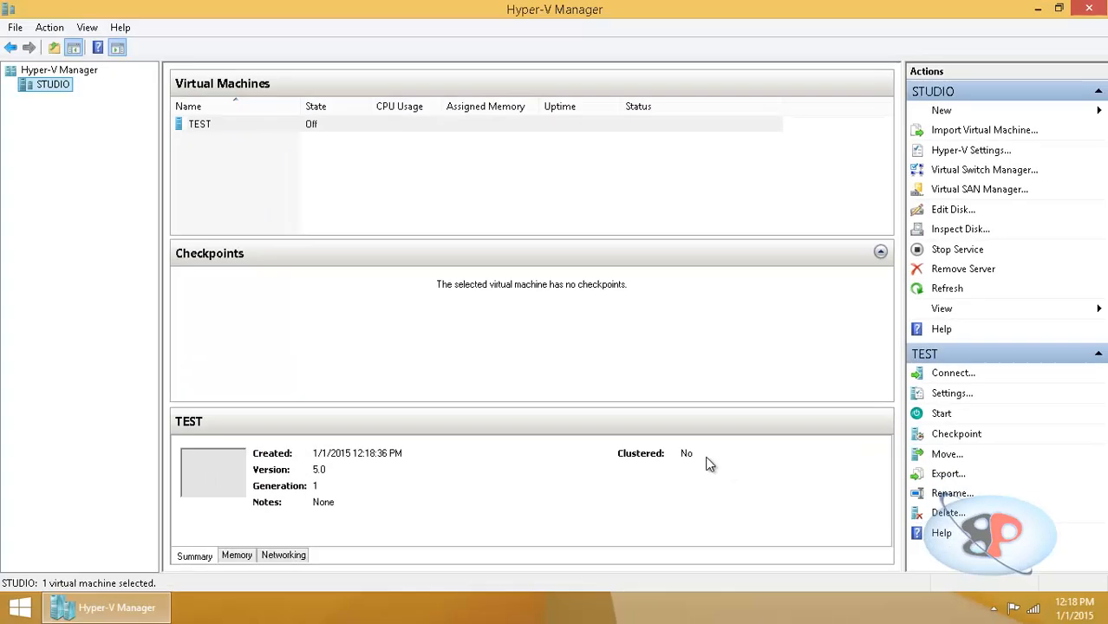
left_click(199, 124)
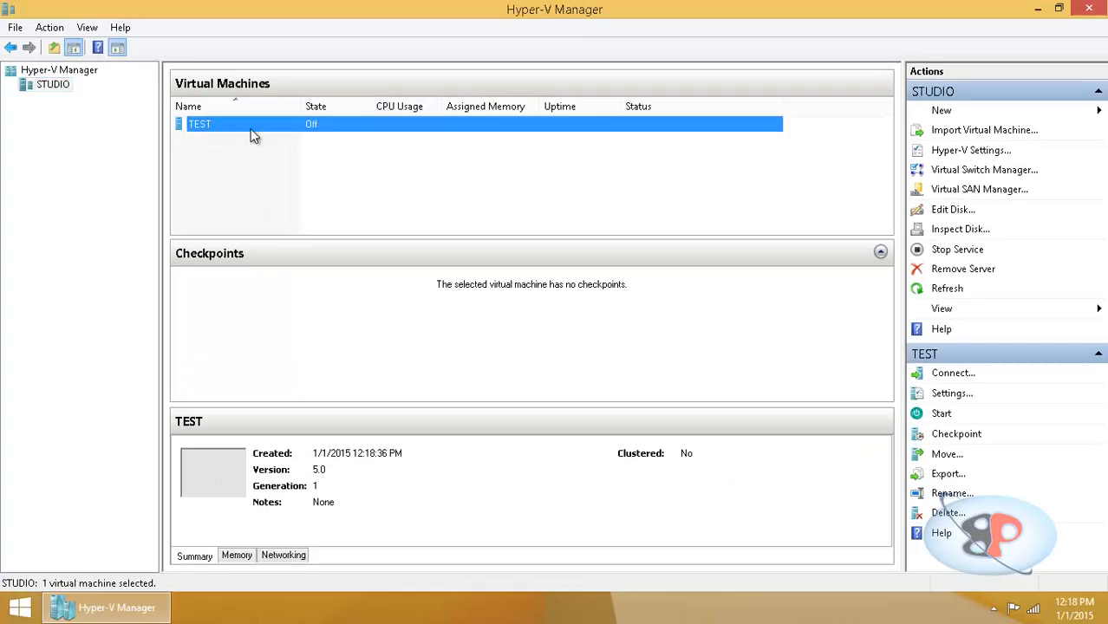
mouse_move(208, 135)
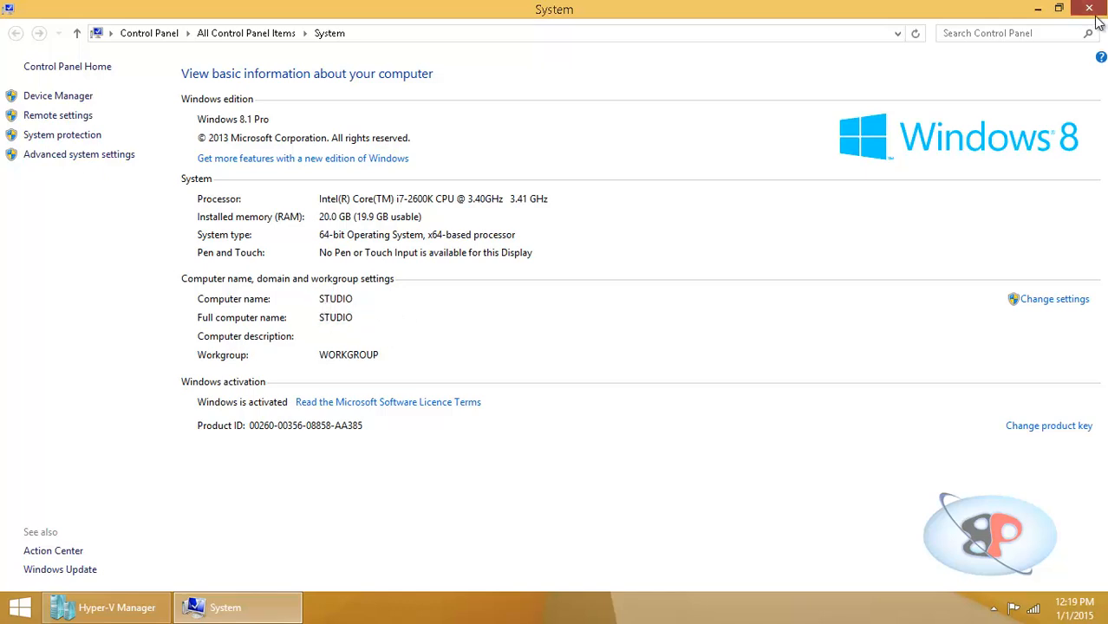
left_click(105, 607)
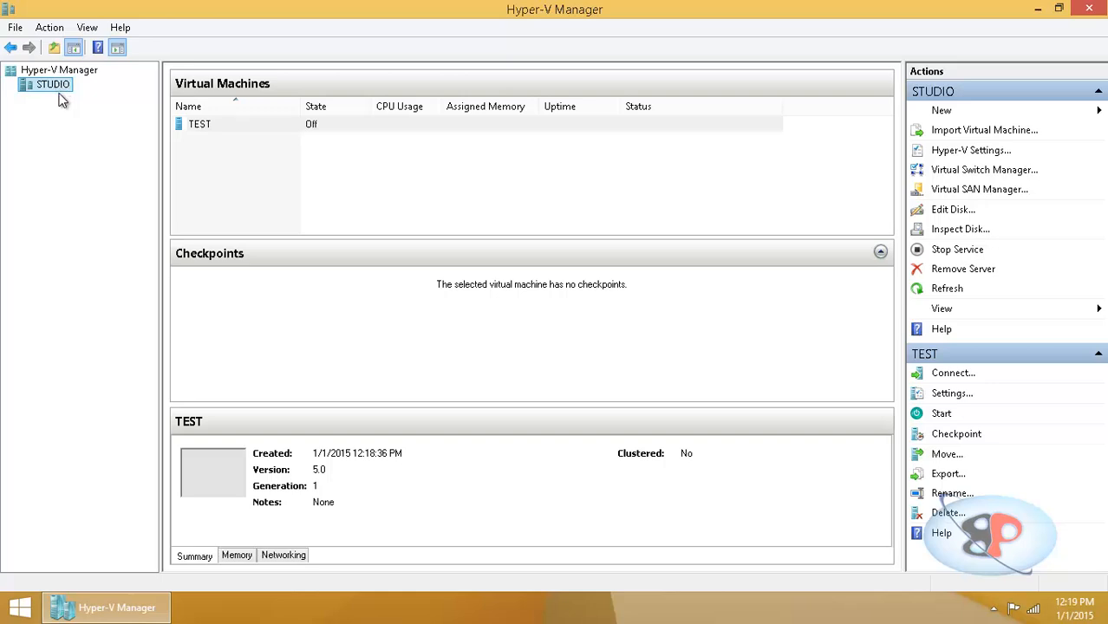
mouse_move(54, 119)
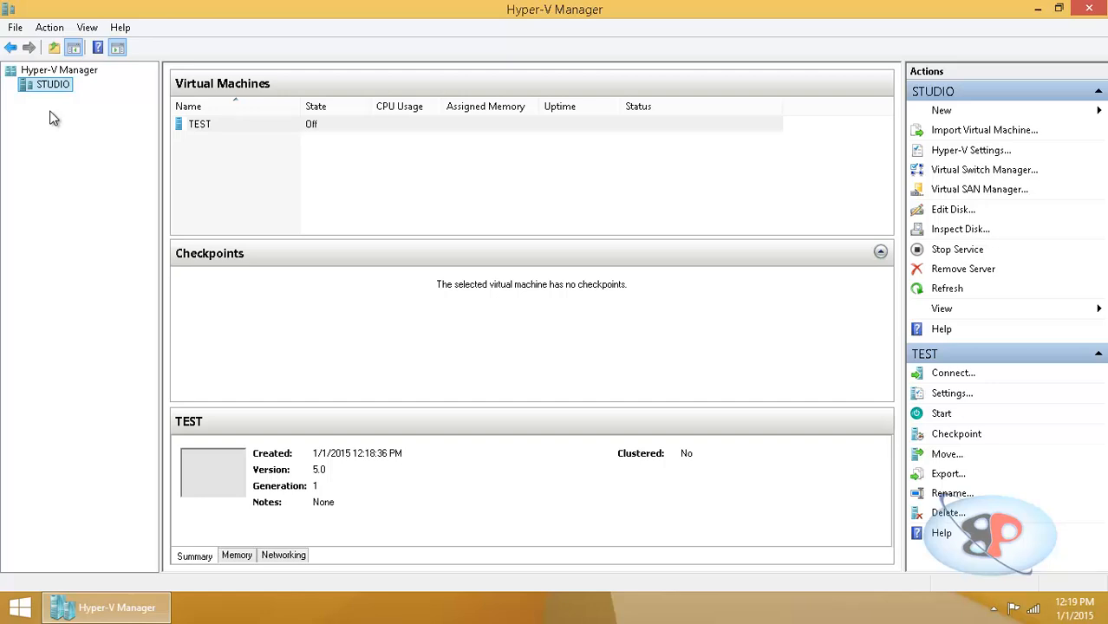
mouse_move(48, 118)
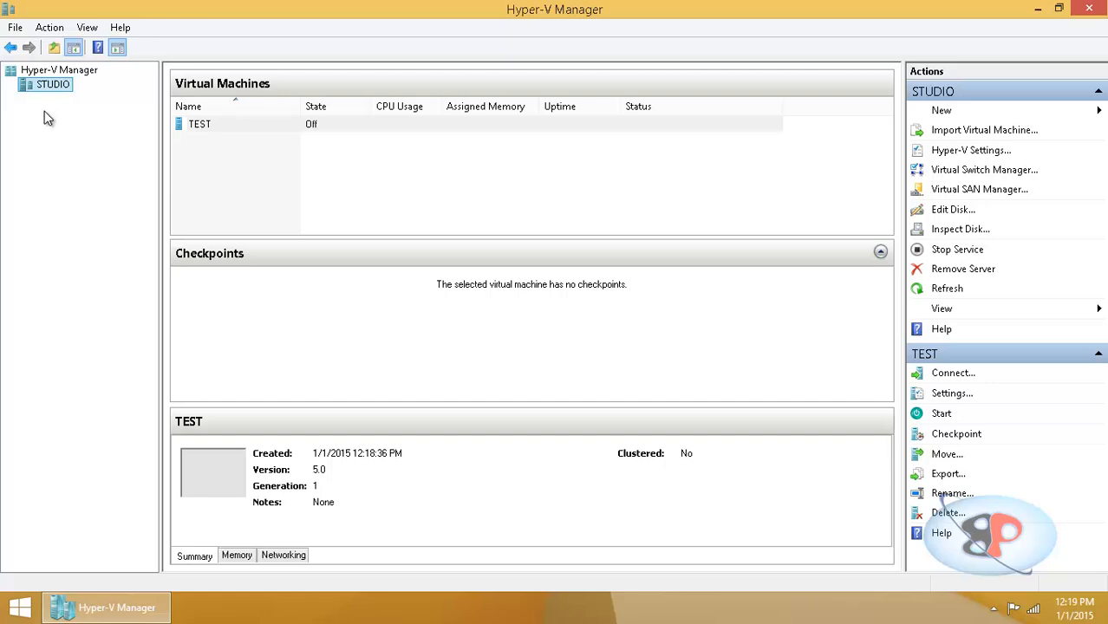
left_click(199, 124)
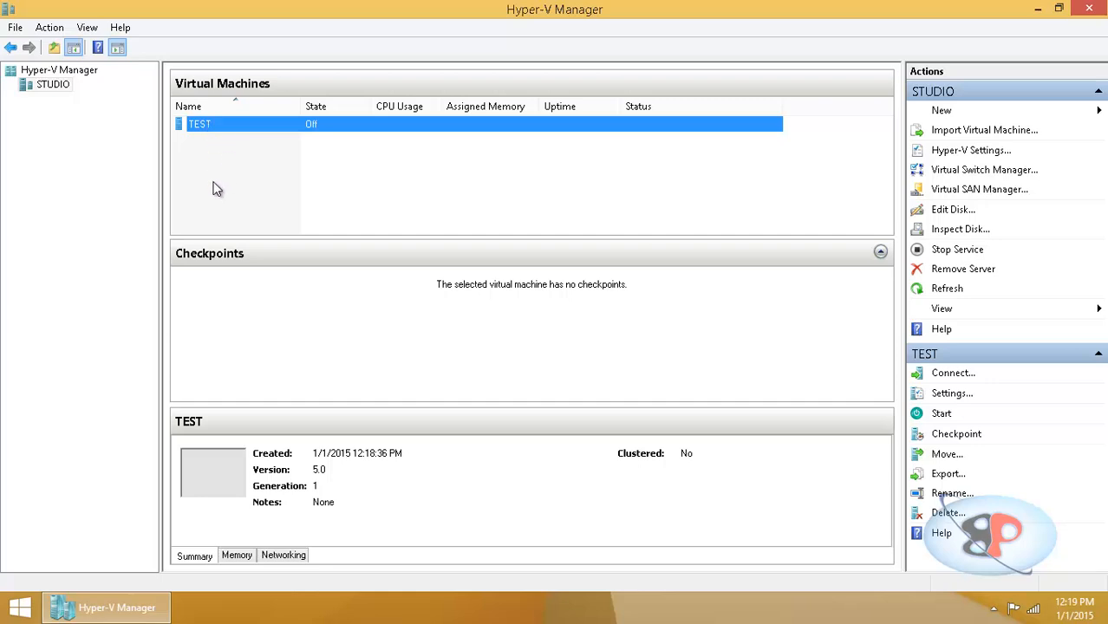
mouse_move(255, 168)
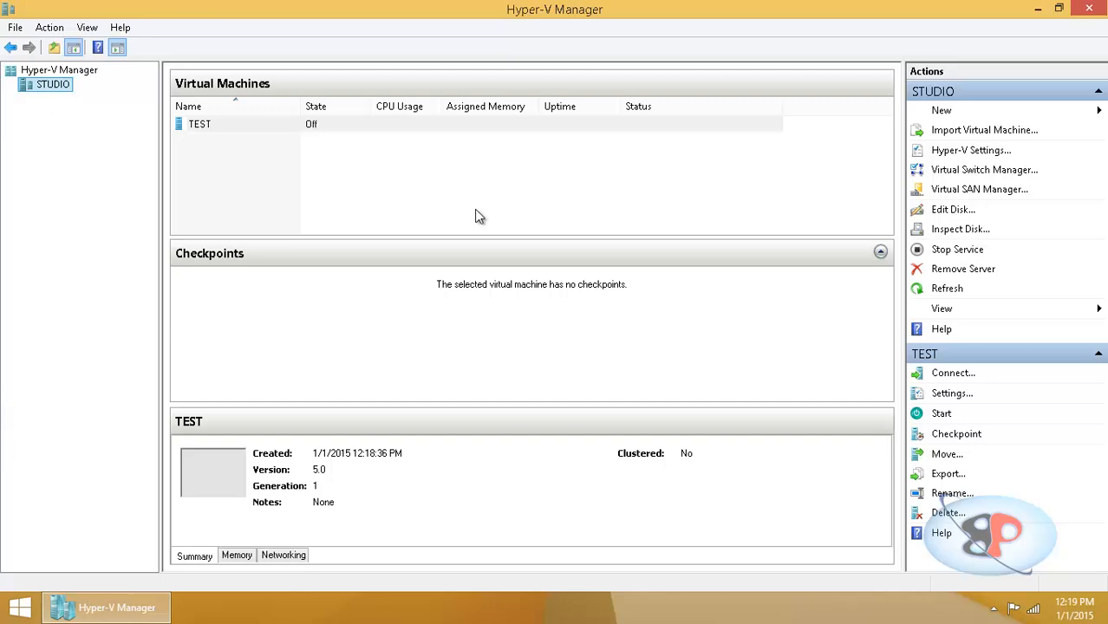
mouse_move(68, 147)
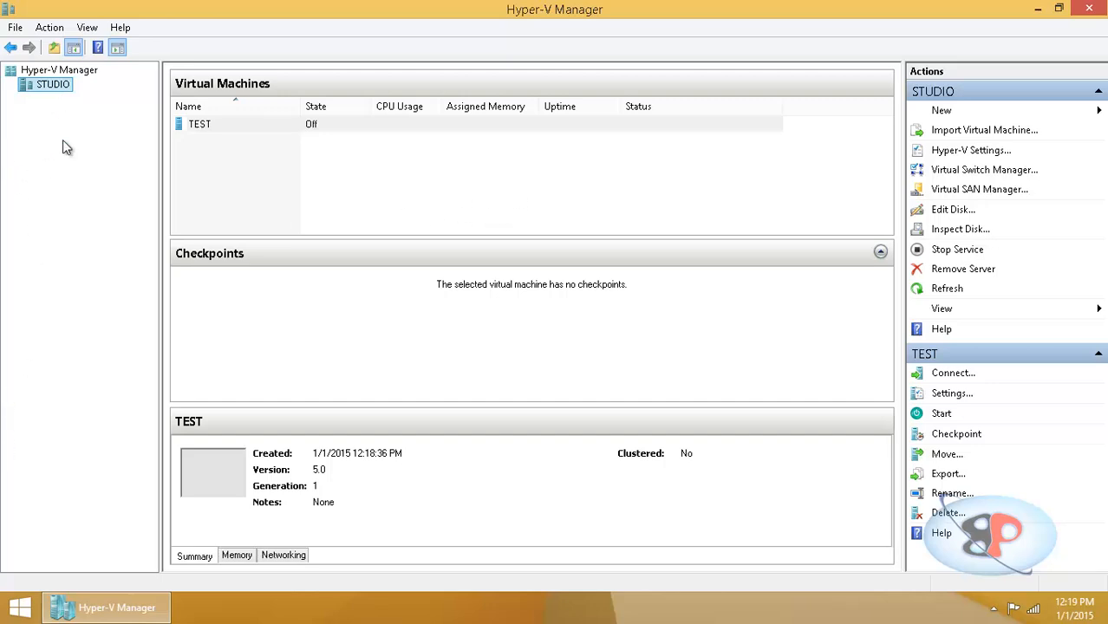
mouse_move(76, 222)
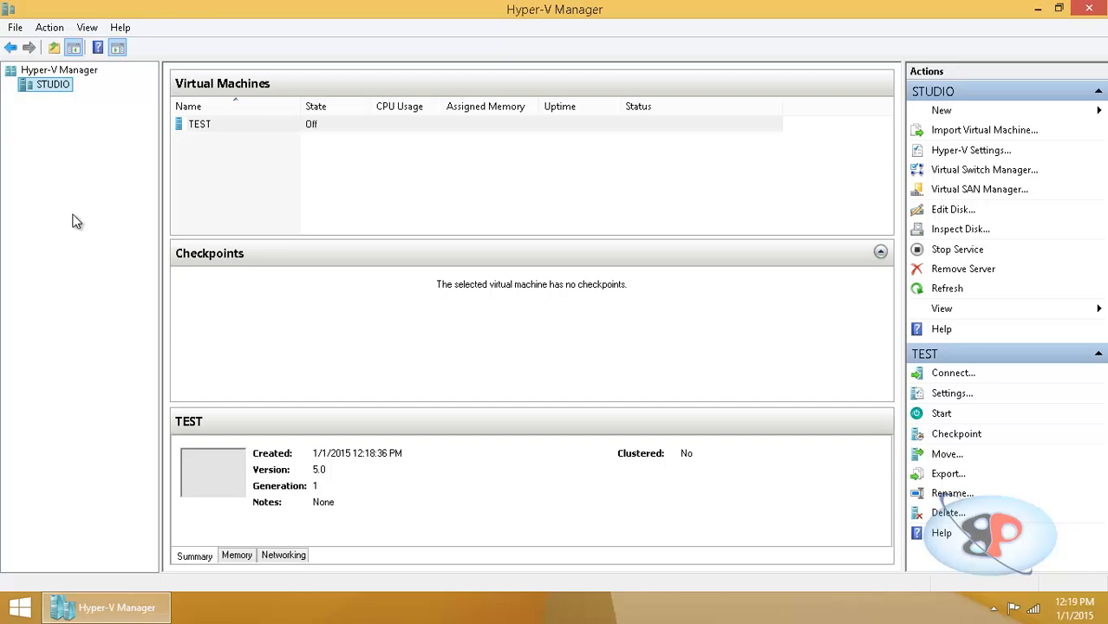
mouse_move(47, 226)
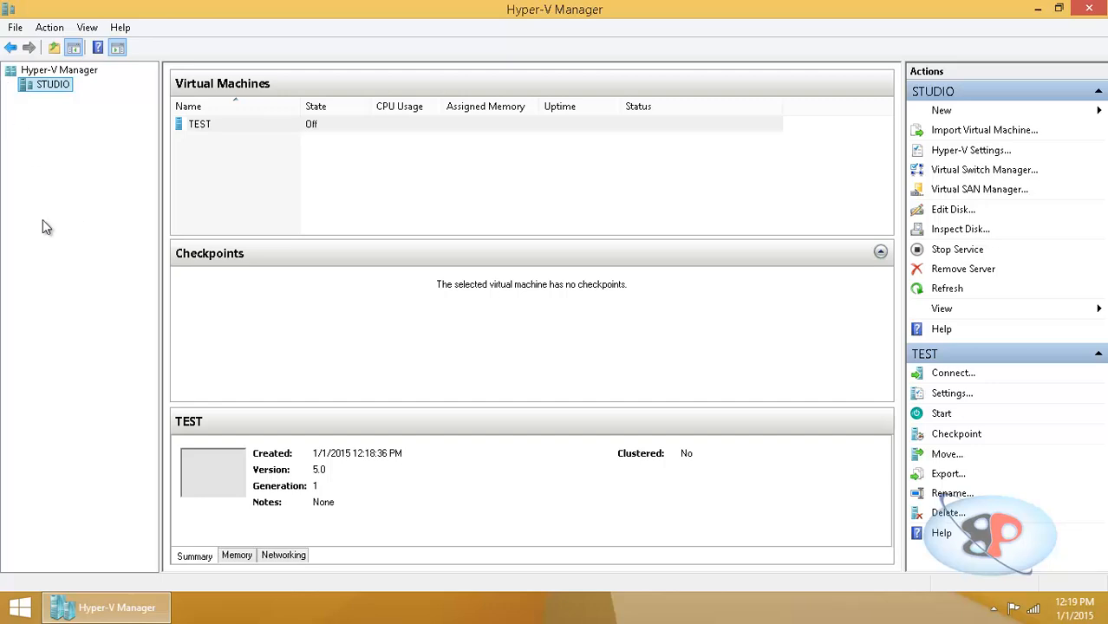
mouse_move(520, 21)
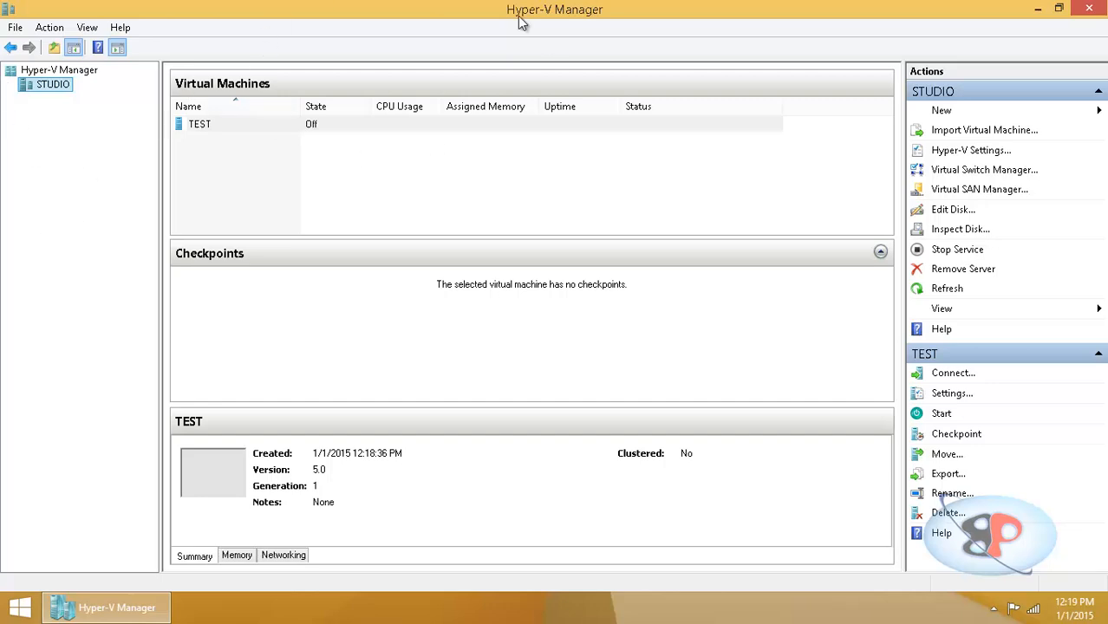
mouse_move(190, 262)
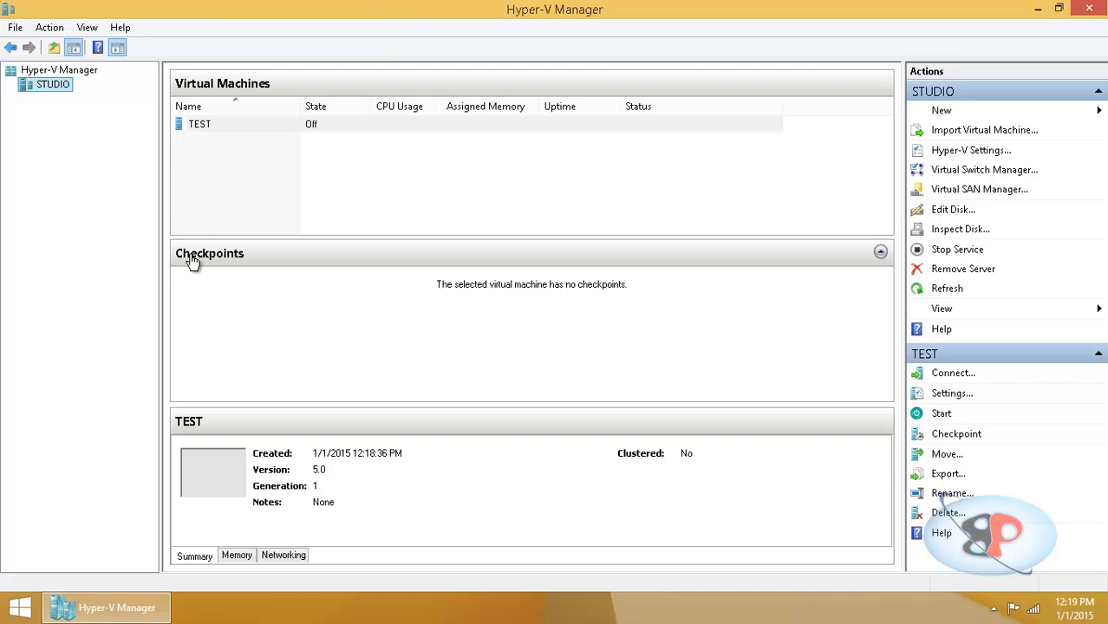
mouse_move(130, 44)
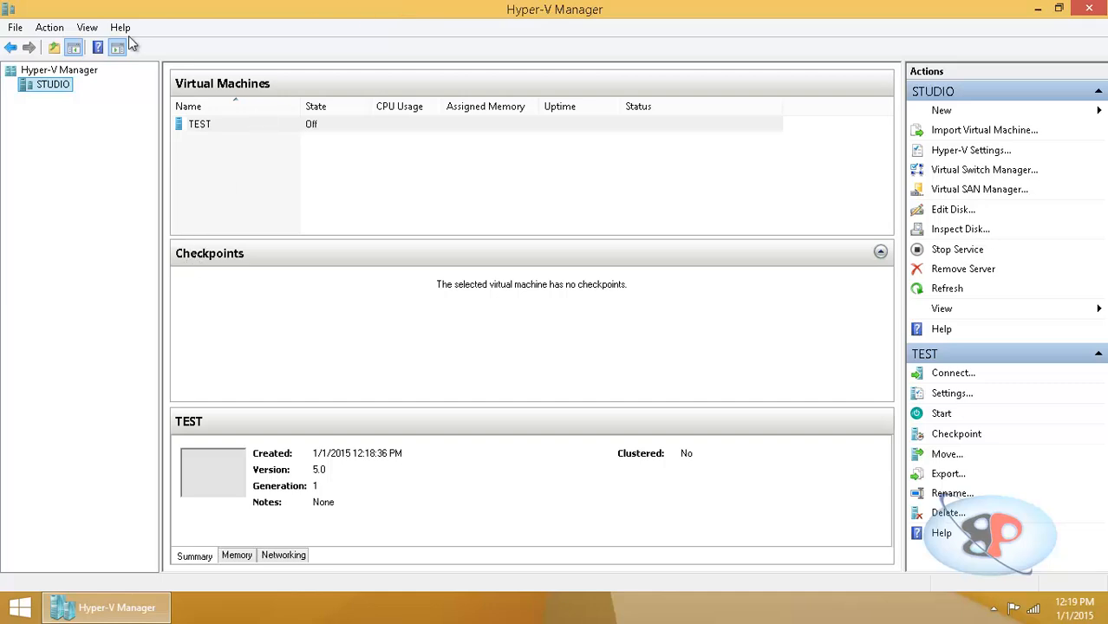
mouse_move(484, 293)
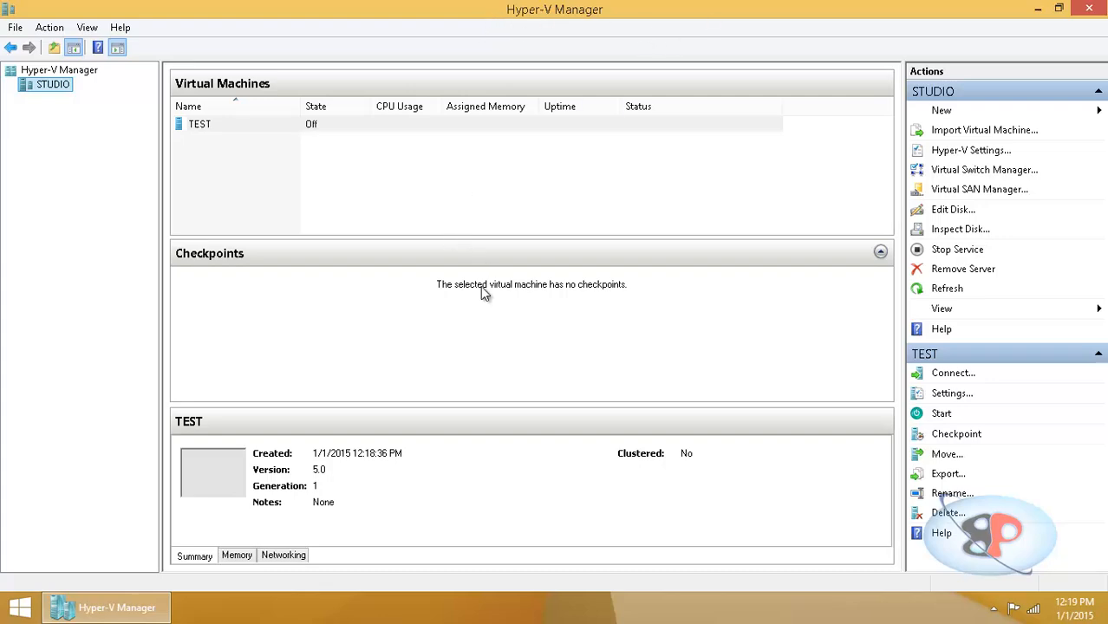